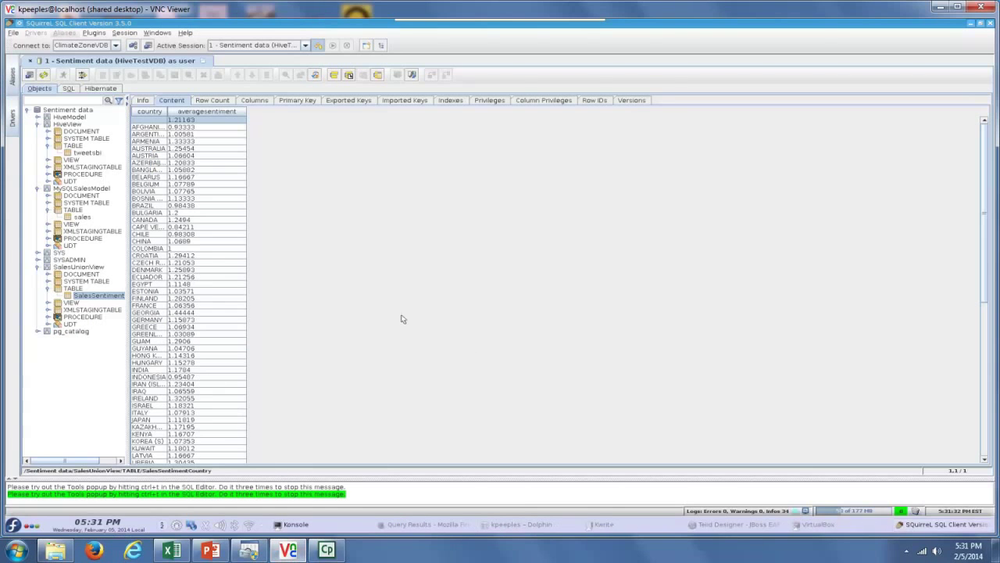
pyautogui.moveTo(330, 280)
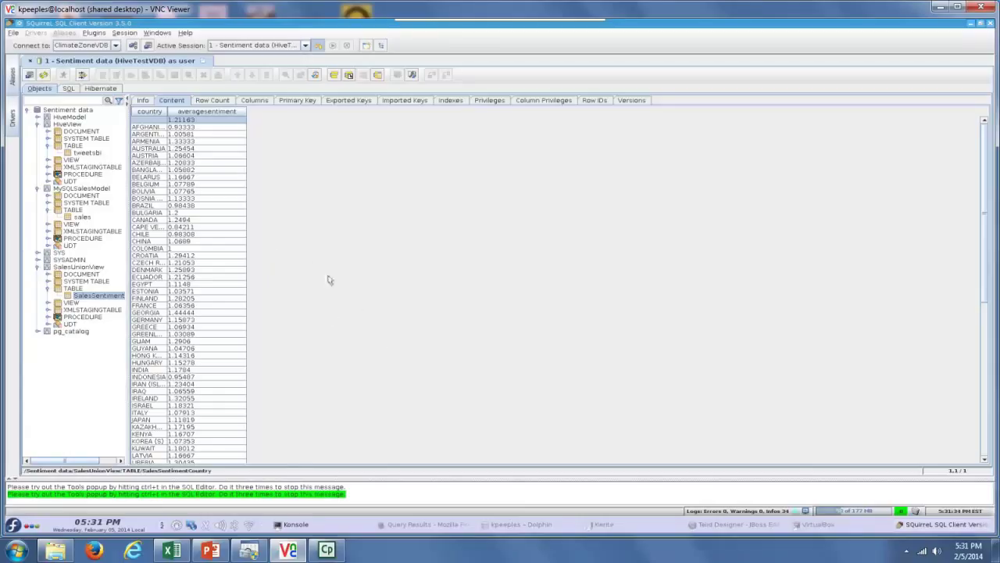
pyautogui.moveTo(100, 259)
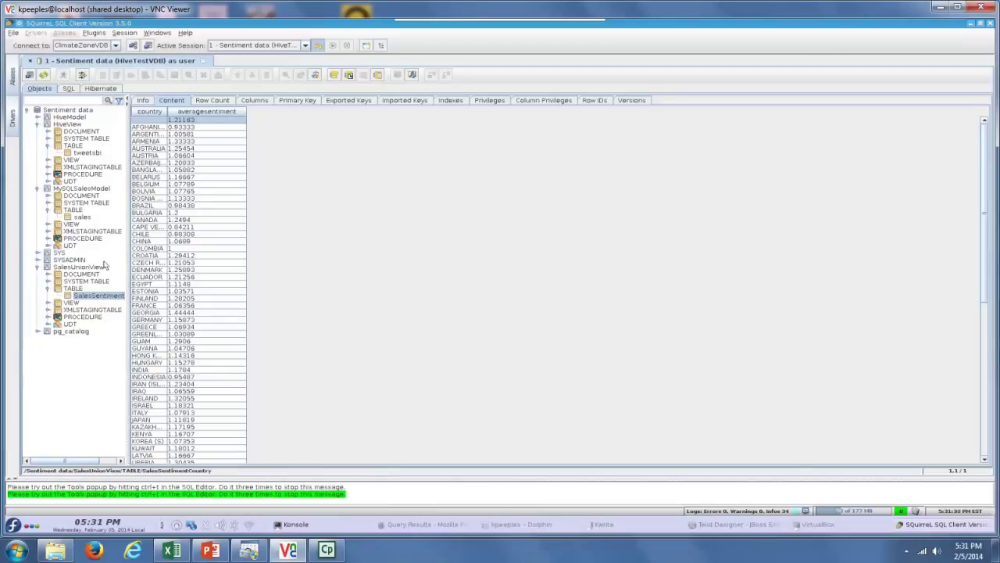
pyautogui.moveTo(108, 278)
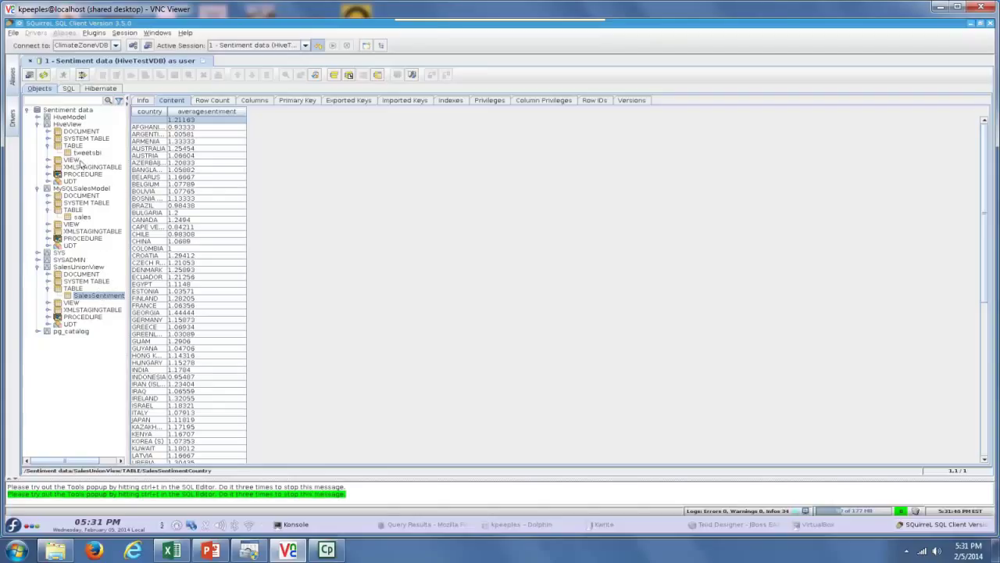
# Step: Display the MySQL sales table's rows of country population, ticket and revenue figures
pyautogui.click(88, 153)
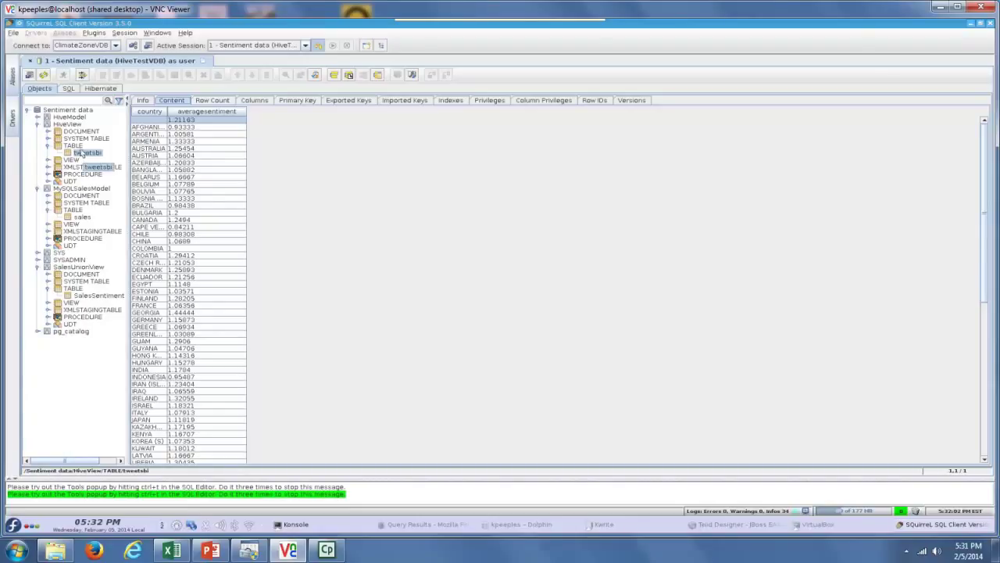
pyautogui.click(82, 216)
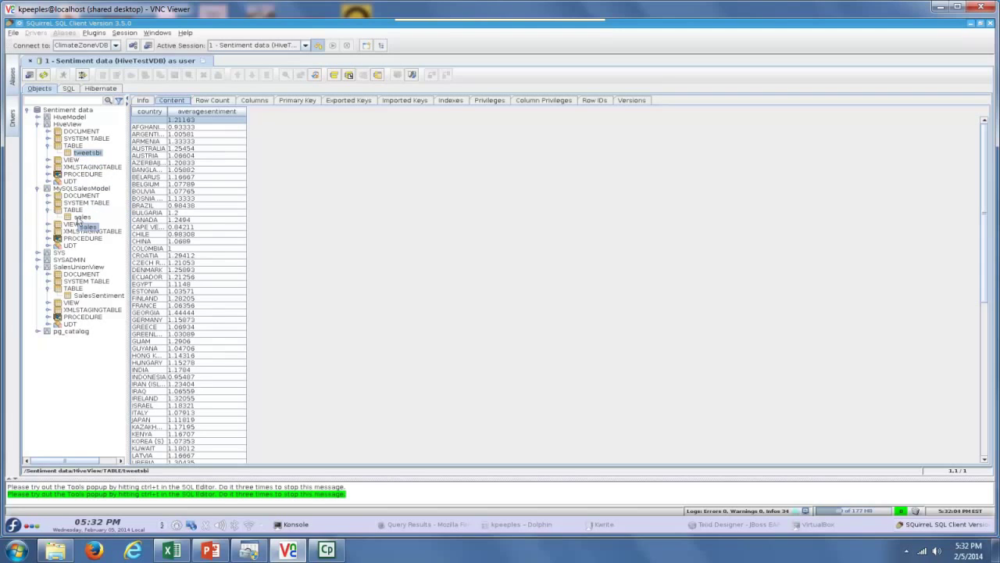
pyautogui.click(81, 216)
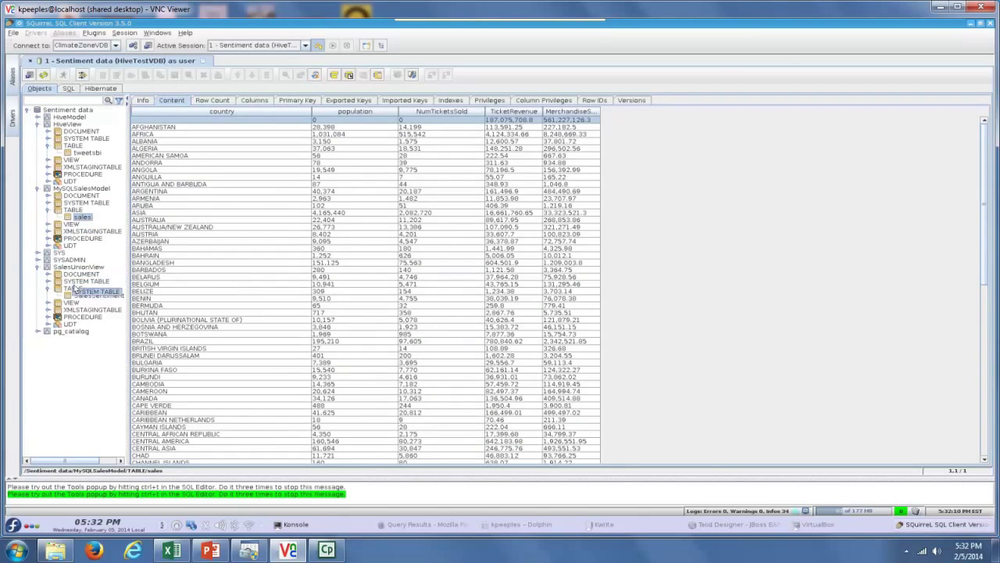
# Step: Put the SQuirreL SQL Client window away so the Konsole terminal shows
pyautogui.click(97, 304)
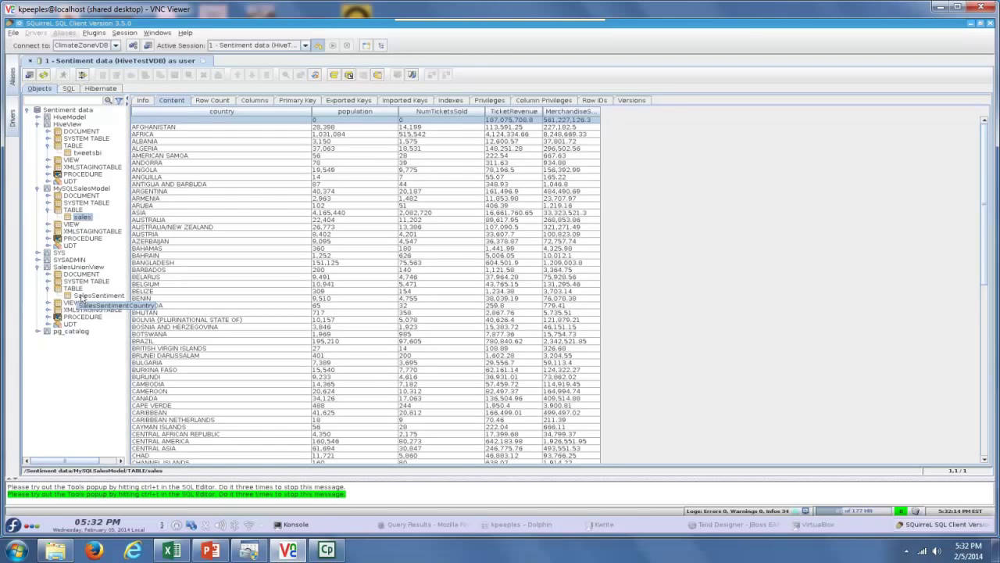
pyautogui.click(99, 295)
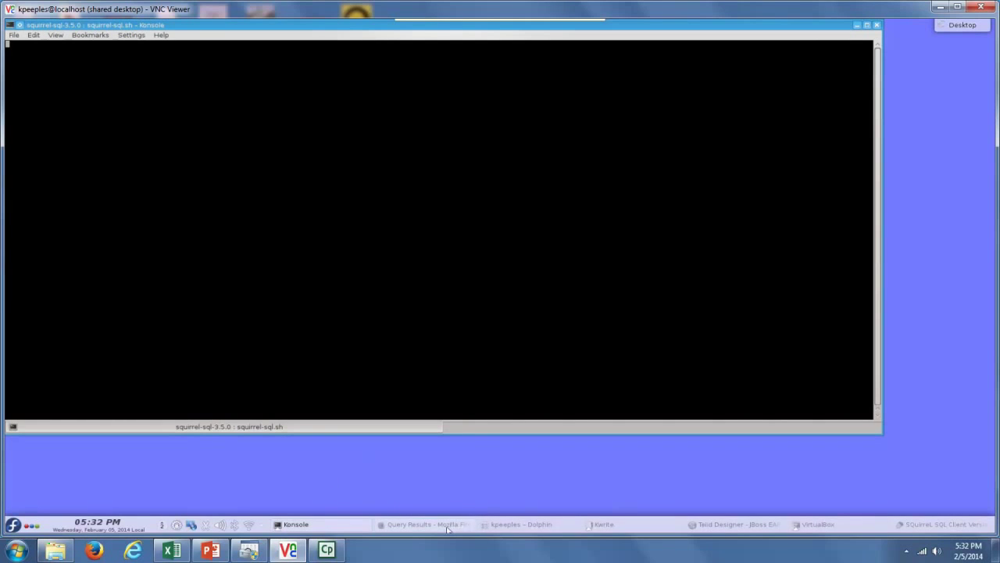
# Step: Bring up the Hue Beeswax results listing the Iron Man 3 tweet rows
pyautogui.click(422, 524)
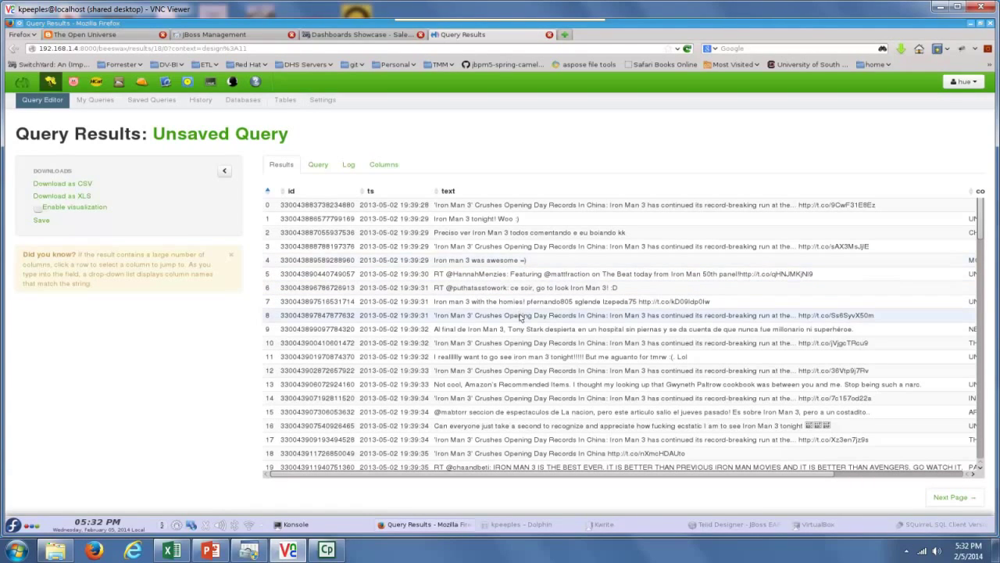
pyautogui.moveTo(197, 366)
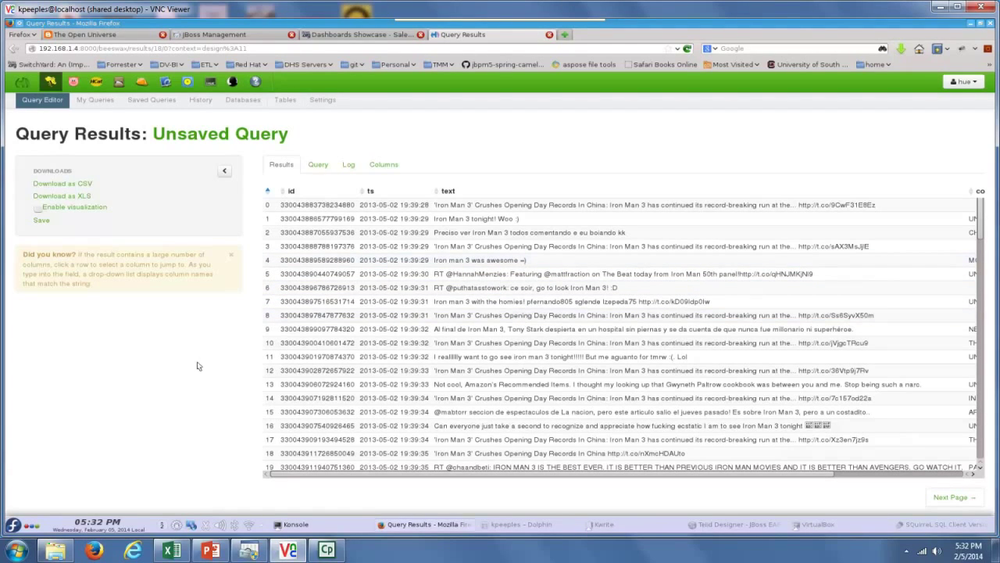
pyautogui.moveTo(202, 359)
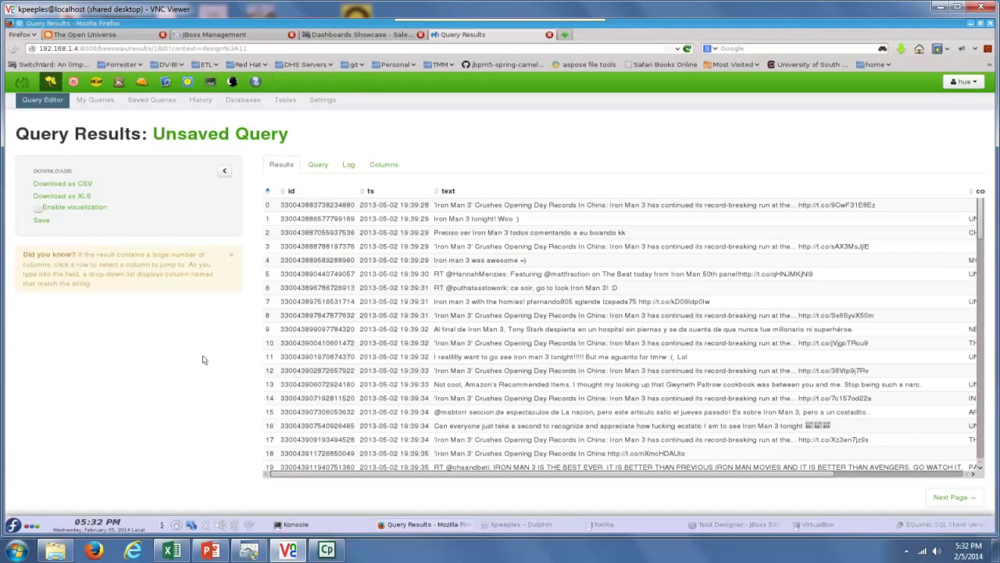
pyautogui.moveTo(194, 372)
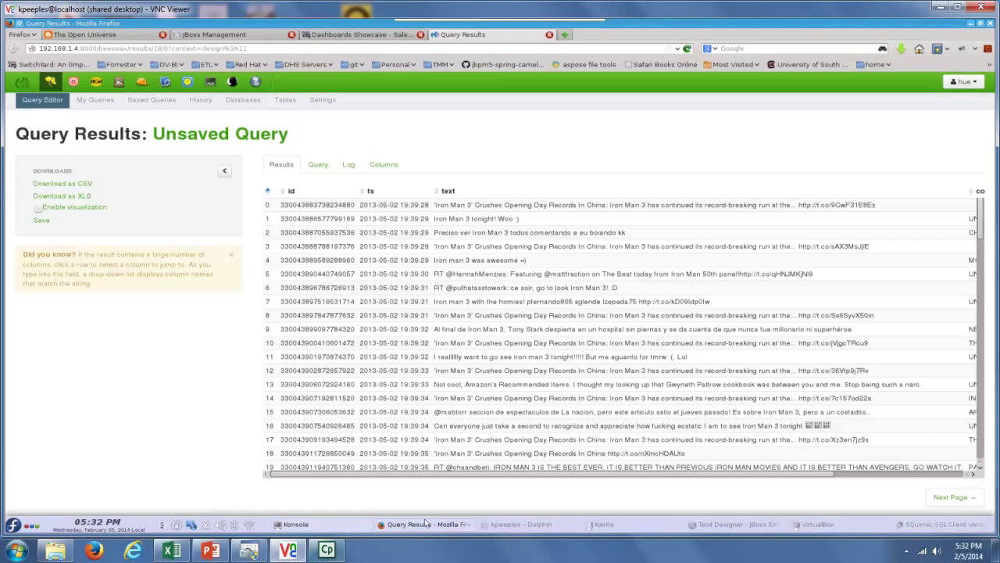
pyautogui.moveTo(719, 524)
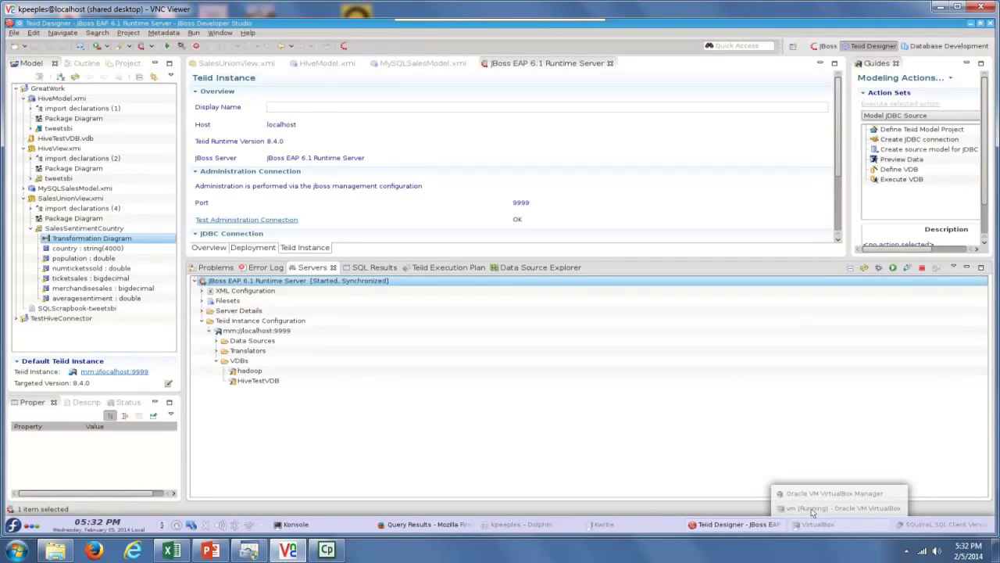
pyautogui.click(841, 508)
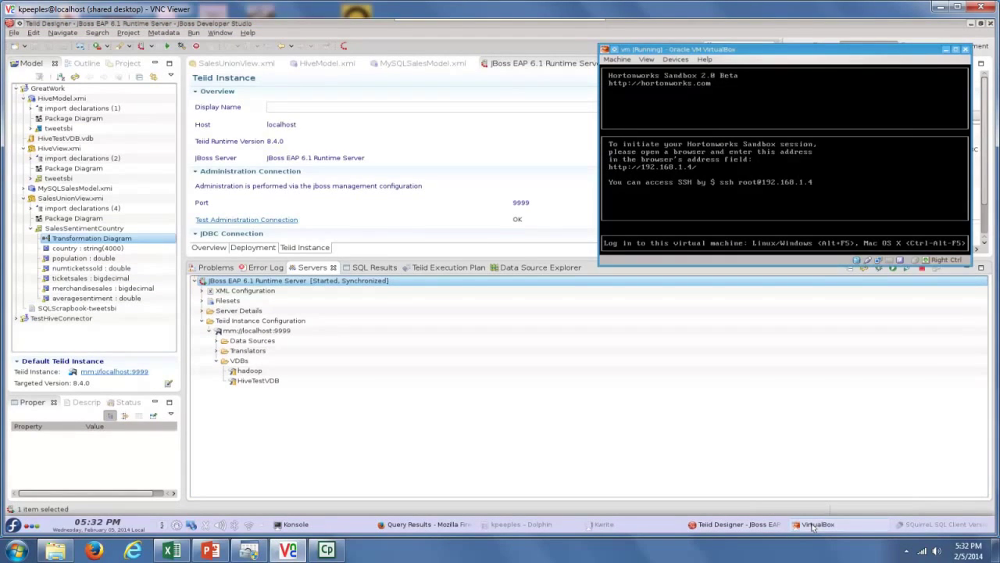
pyautogui.moveTo(819, 525)
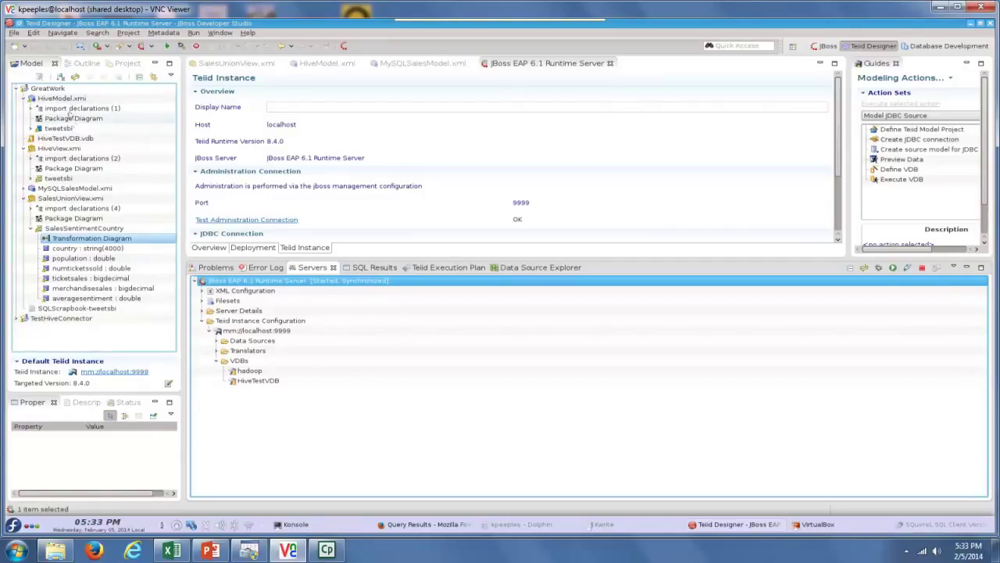
pyautogui.click(329, 62)
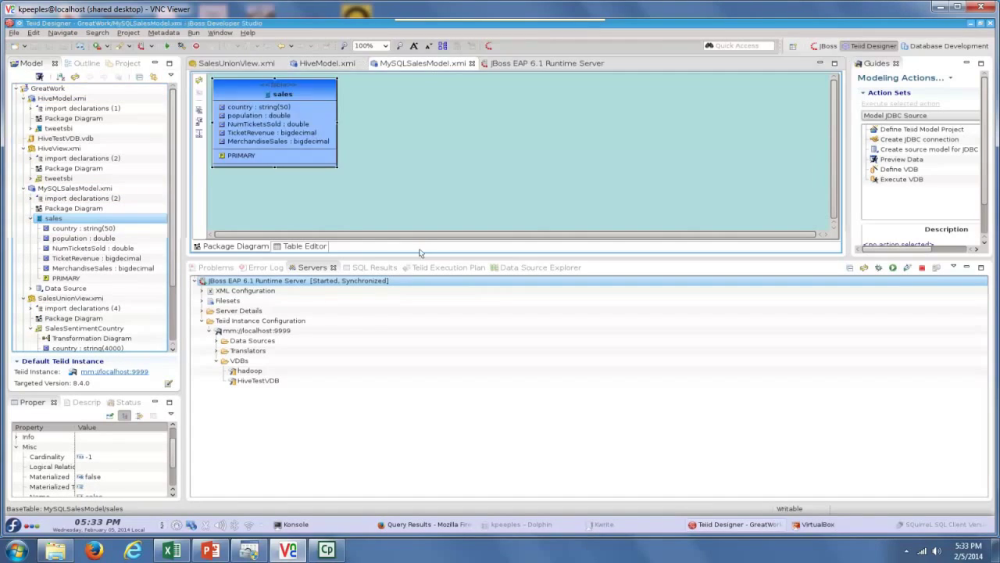
# Step: Show the SalesUnionView transformation joining MySQL sales with Hive tweetsb
pyautogui.click(234, 63)
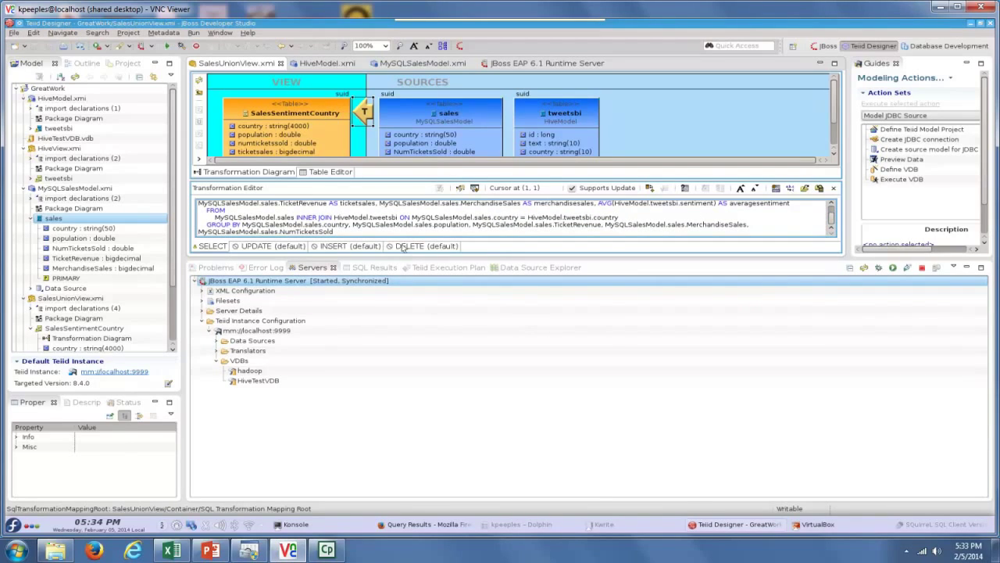
pyautogui.moveTo(372, 209)
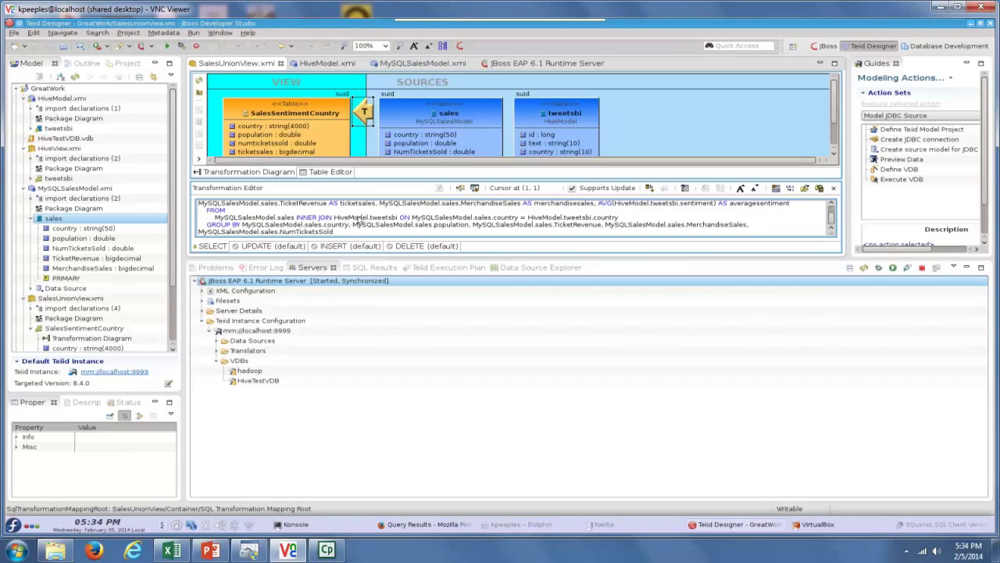
pyautogui.moveTo(356, 212)
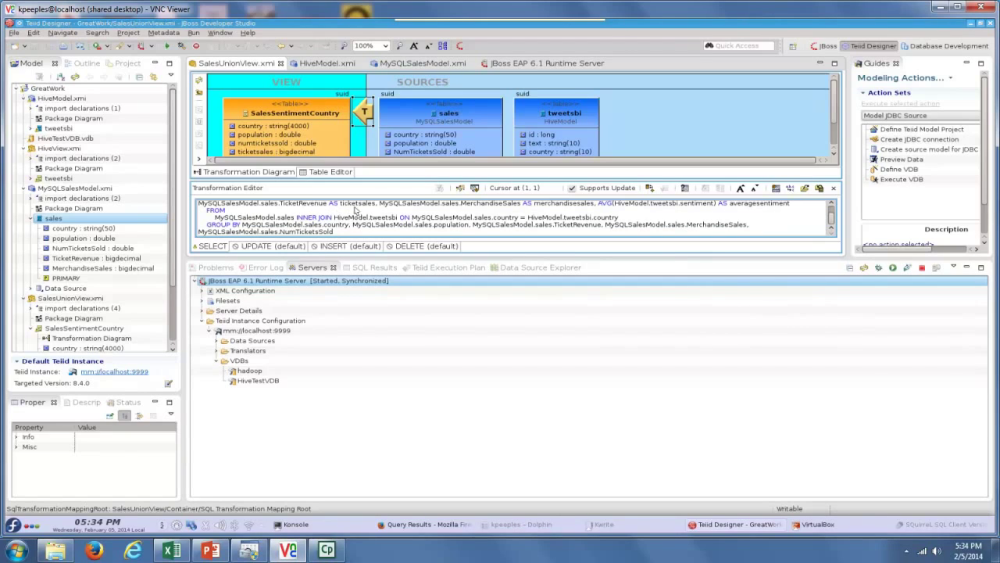
pyautogui.moveTo(397, 226)
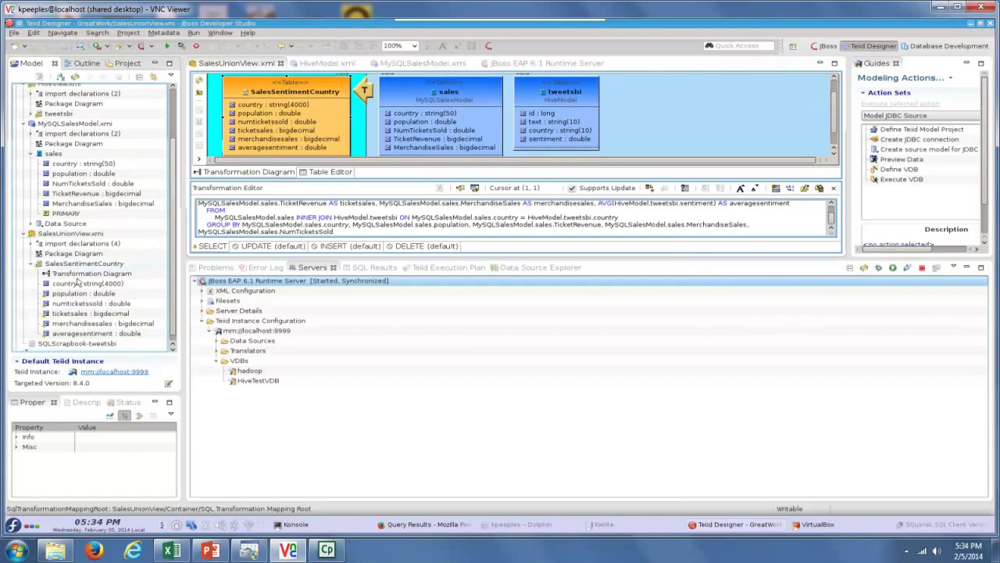
# Step: Return to the JBoss EAP 6.1 Teiid server instance overview
pyautogui.click(84, 263)
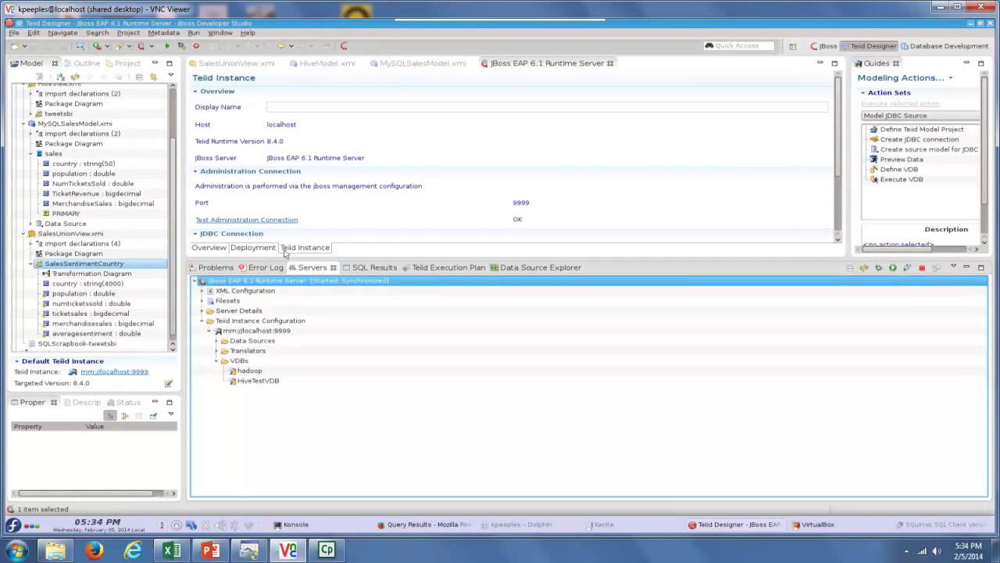
pyautogui.moveTo(322, 419)
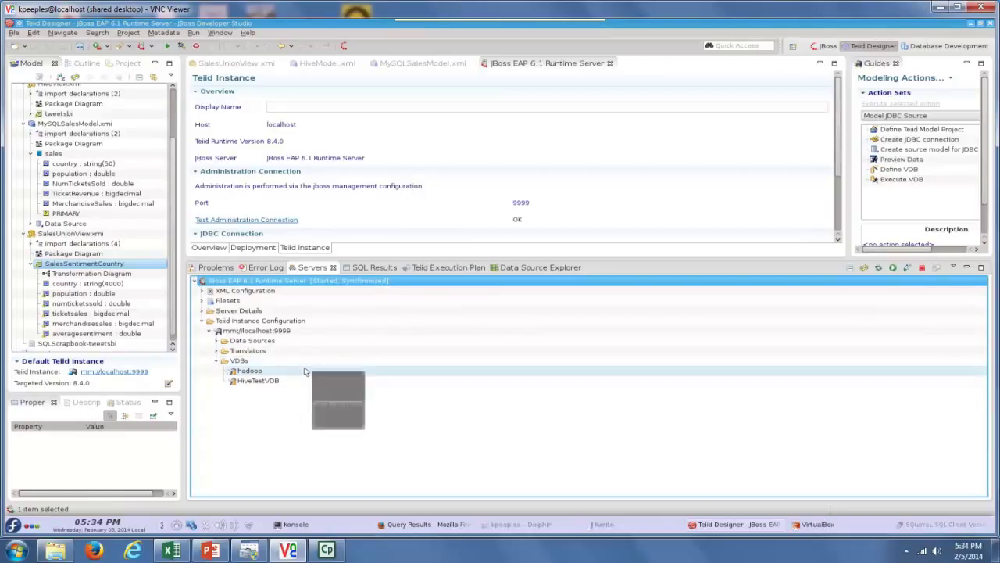
# Step: Expand the Teiid instance's VDBs to list hadoop and HiveTestVDB
pyautogui.click(258, 382)
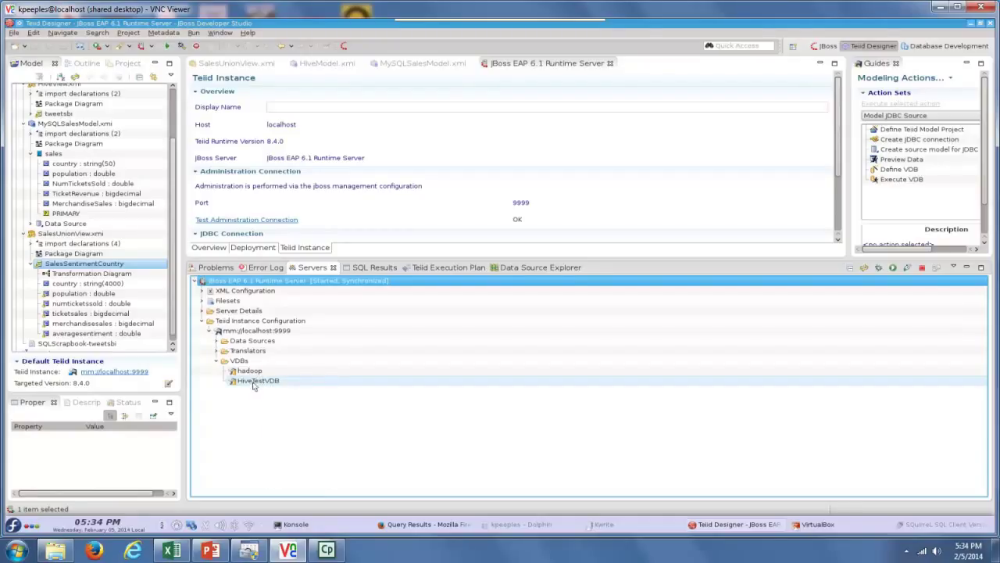
pyautogui.moveTo(260, 385)
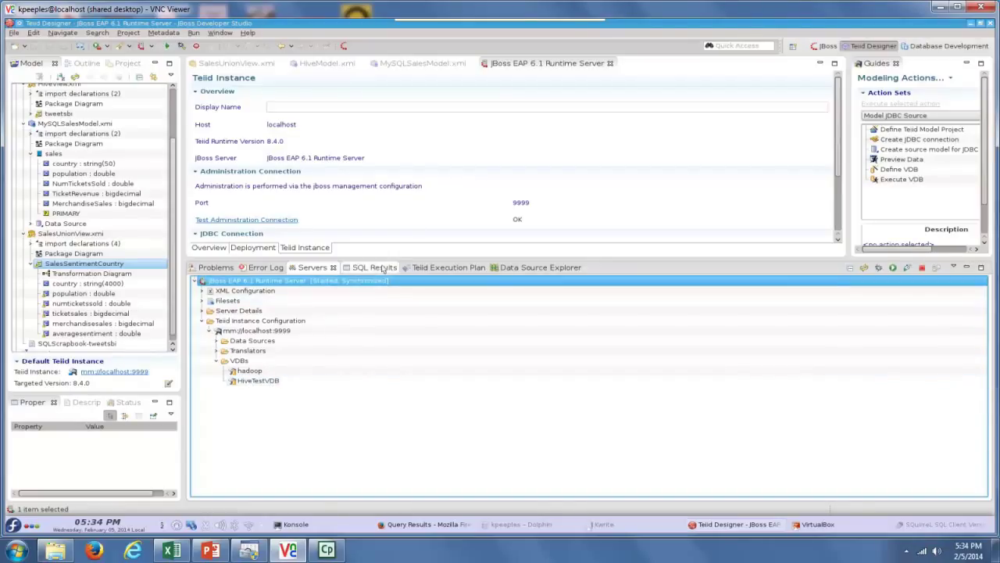
# Step: Show the 83-row SalesSentimentCountry query results, then move to Firefox
pyautogui.click(364, 267)
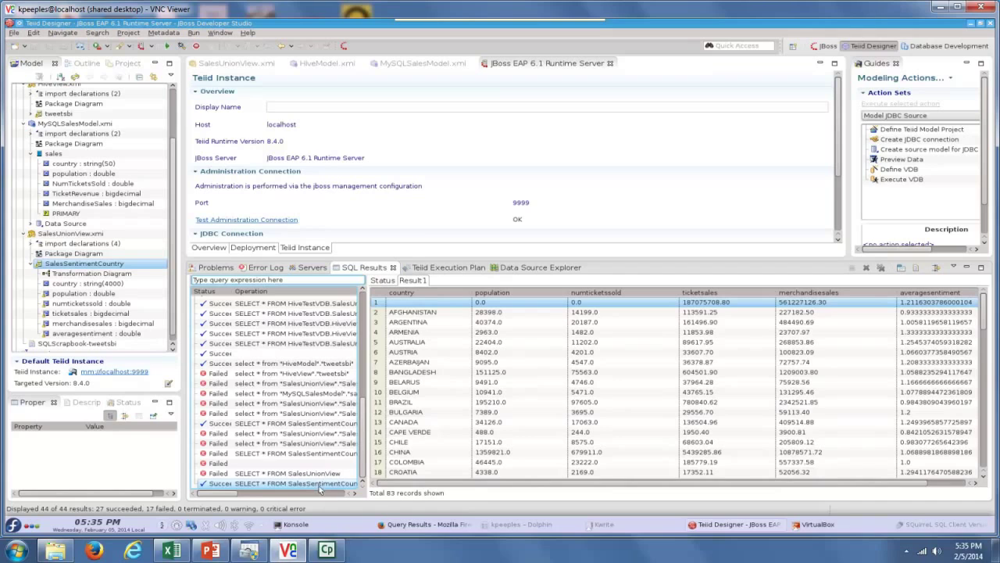
pyautogui.moveTo(764, 394)
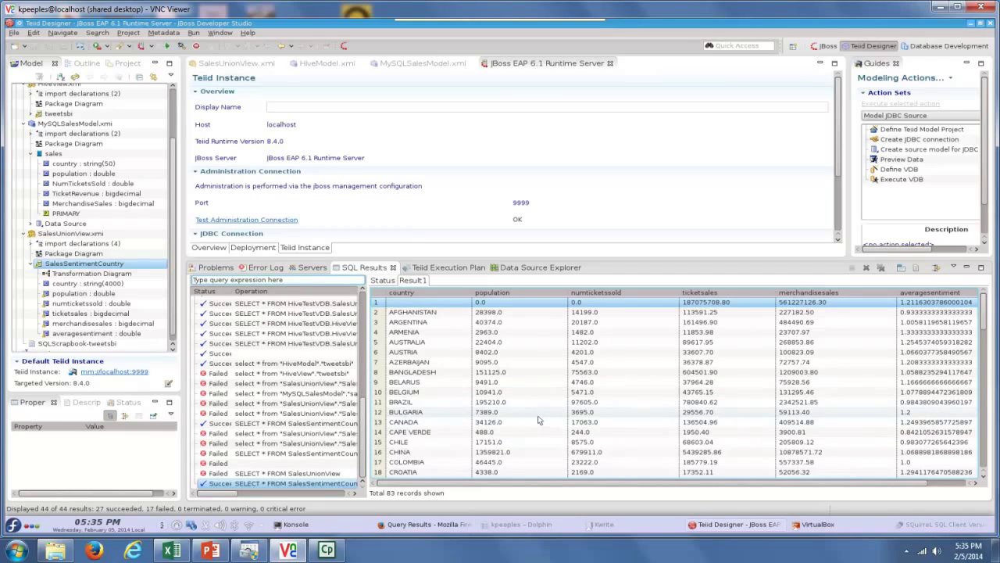
pyautogui.moveTo(571, 504)
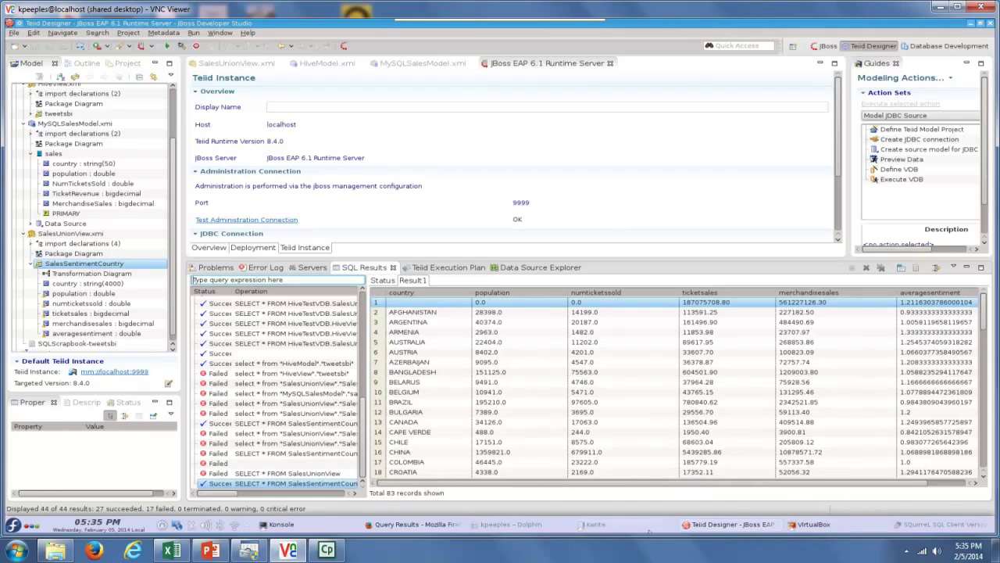
pyautogui.click(406, 523)
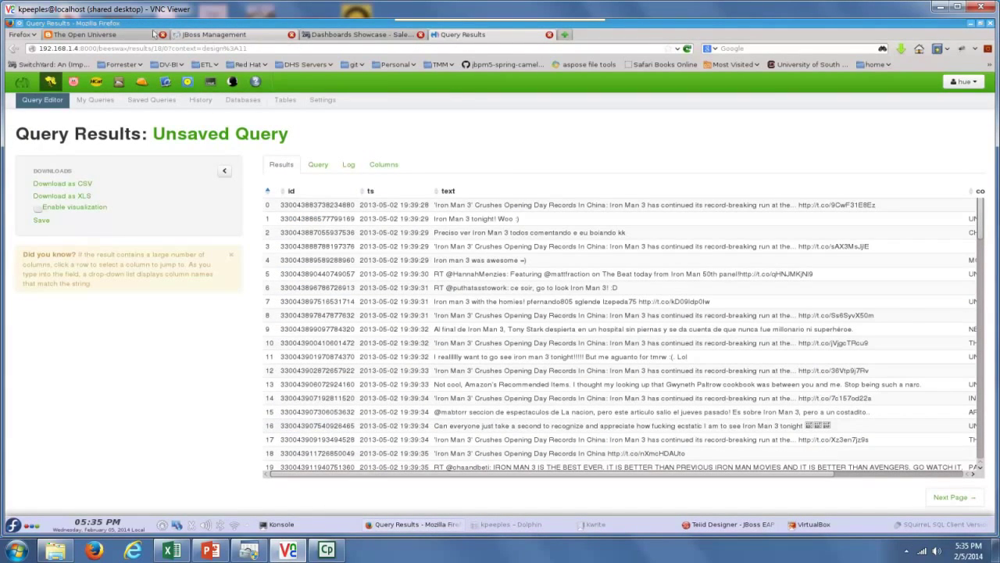
# Step: Inspect HiveTestVDB's SalesUnionView schema DDL in the management console, then go to the dashboard
pyautogui.click(219, 34)
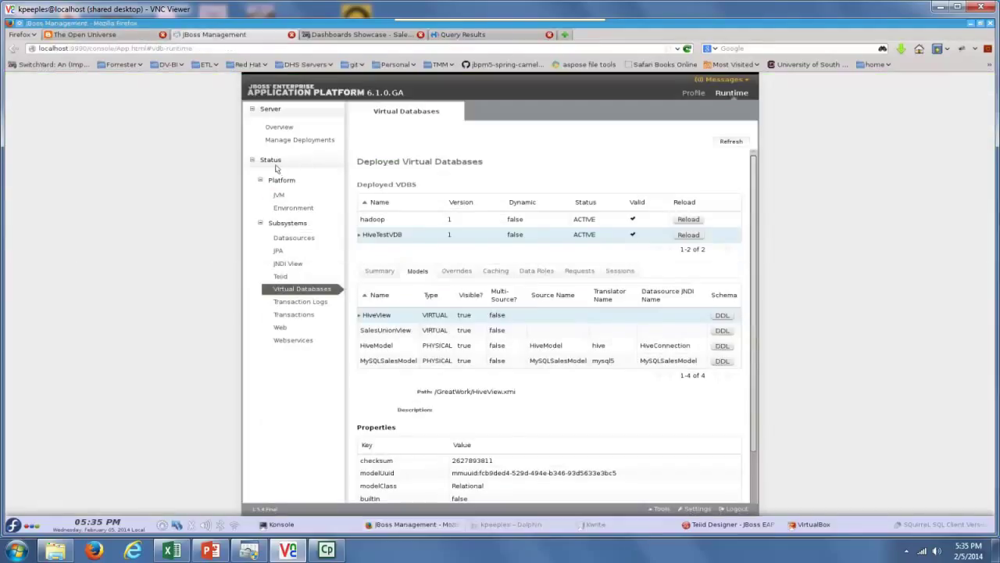
pyautogui.moveTo(336, 287)
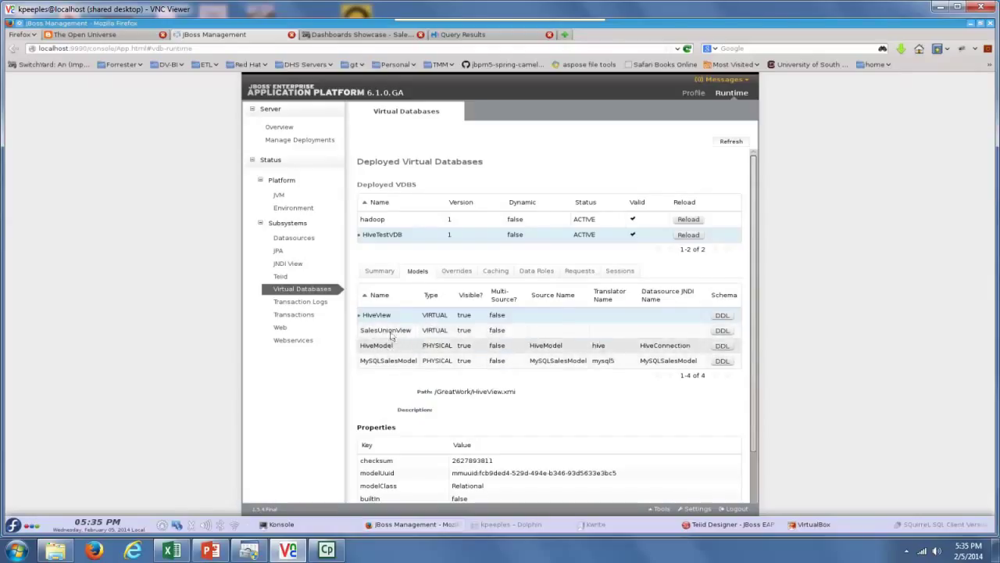
pyautogui.click(385, 330)
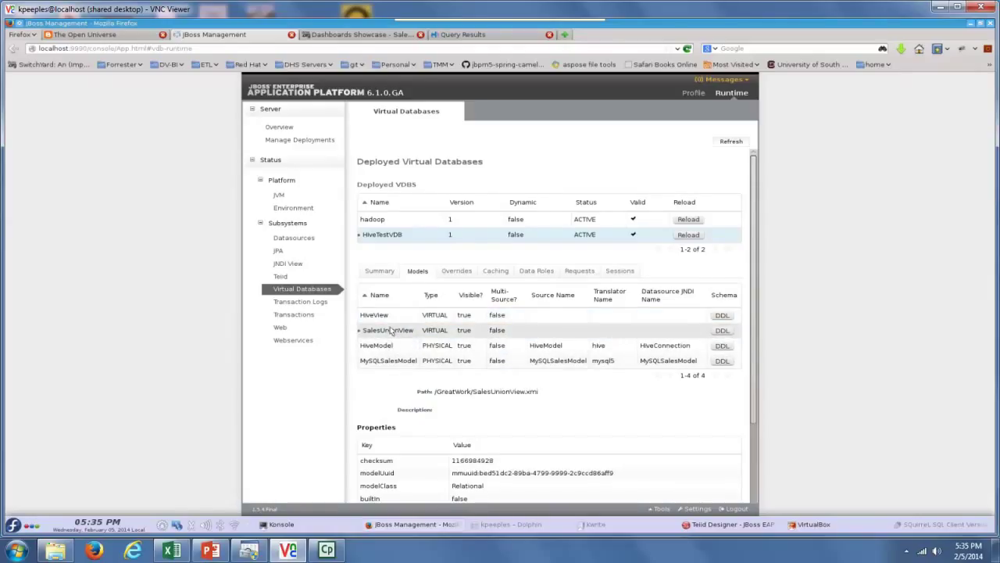
pyautogui.click(722, 329)
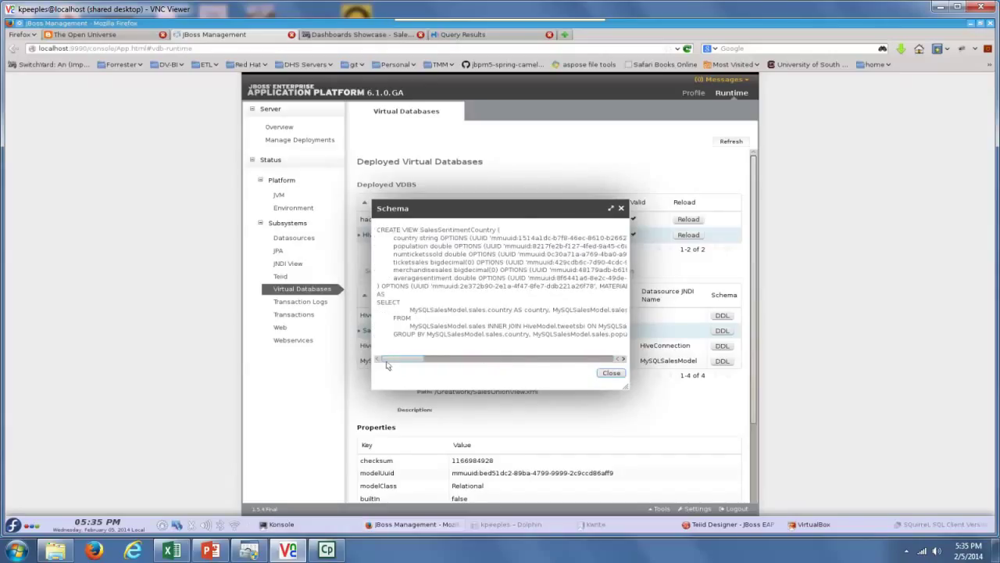
pyautogui.click(611, 372)
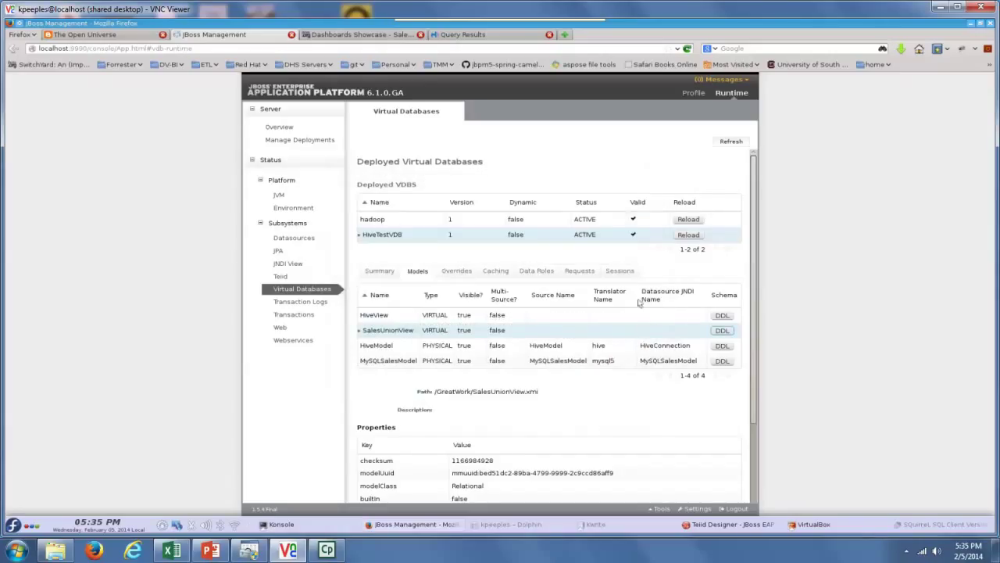
pyautogui.click(347, 34)
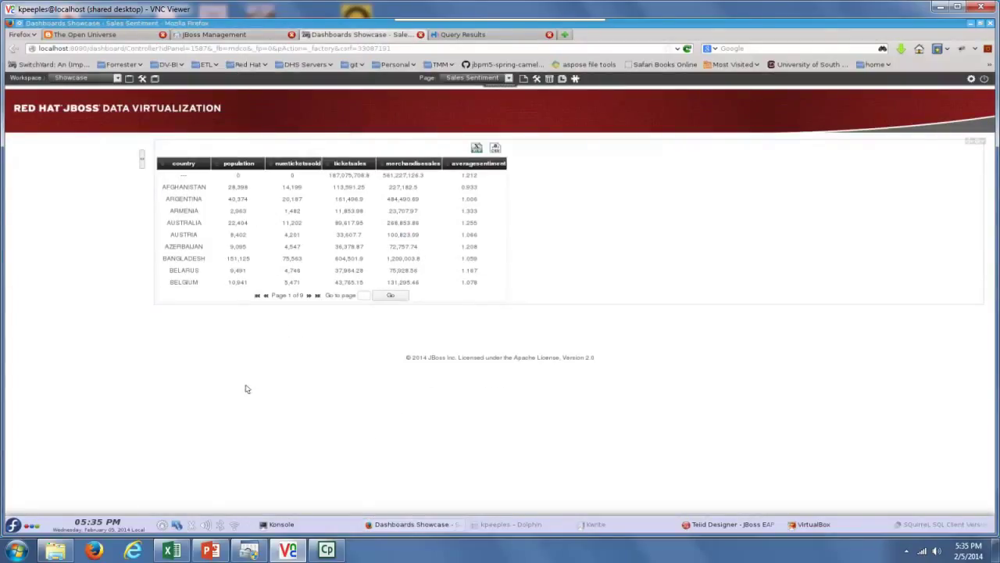
pyautogui.moveTo(253, 380)
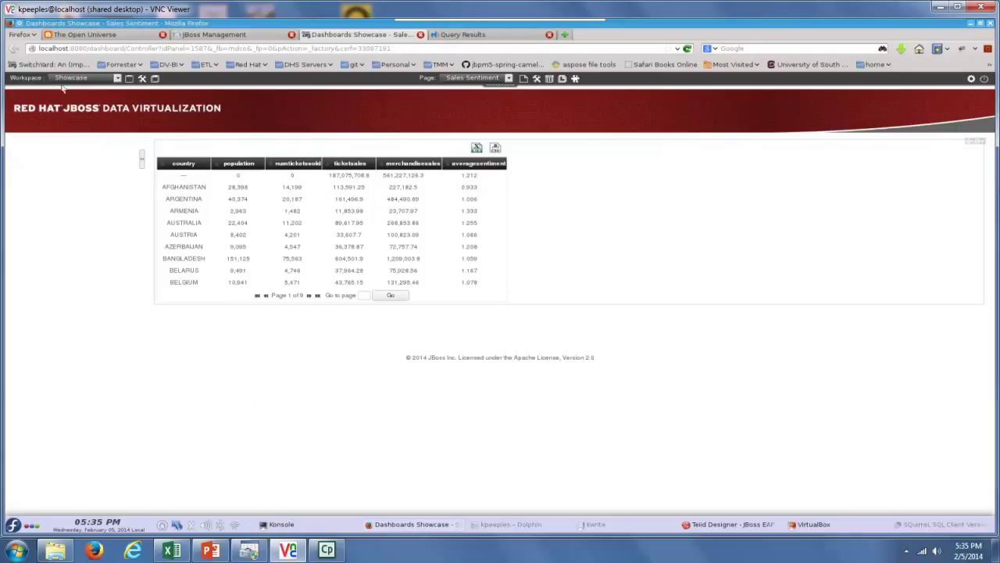
pyautogui.moveTo(209, 153)
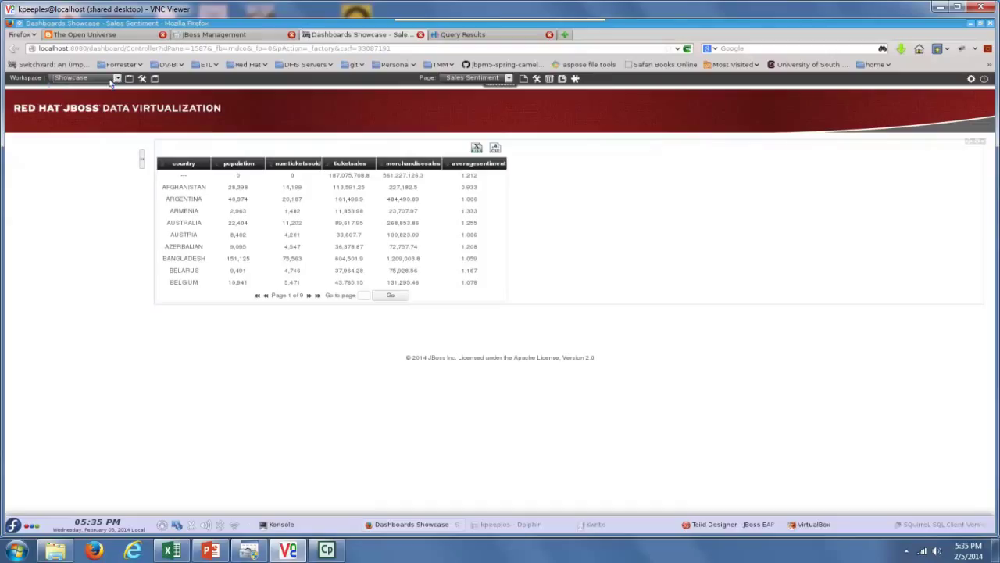
# Step: Log out of the Sales Sentiment dashboard to the login page
pyautogui.click(510, 78)
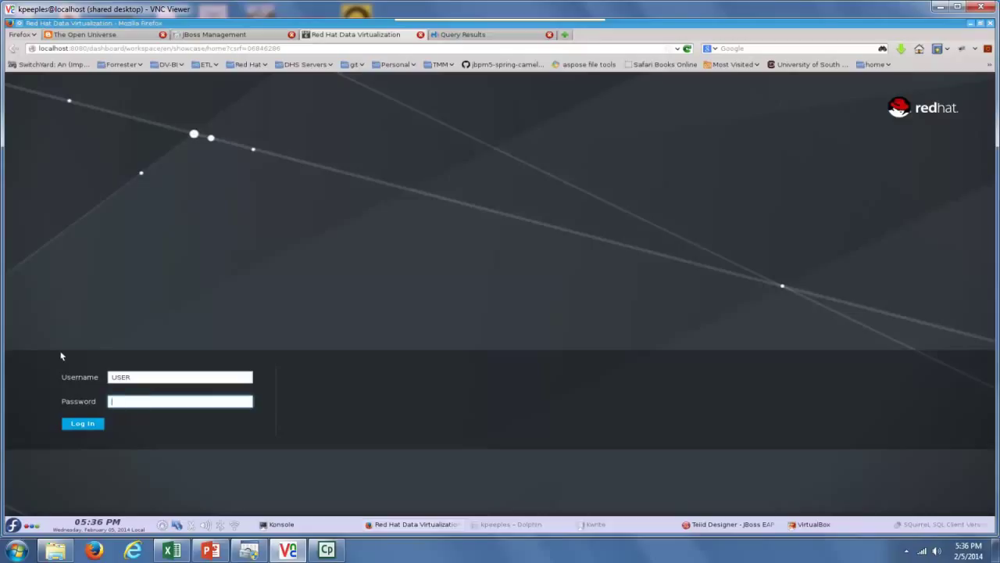
# Step: Sign in to Dashboard Builder and decline Firefox's remember-password prompt
pyautogui.tripleClick(180, 377)
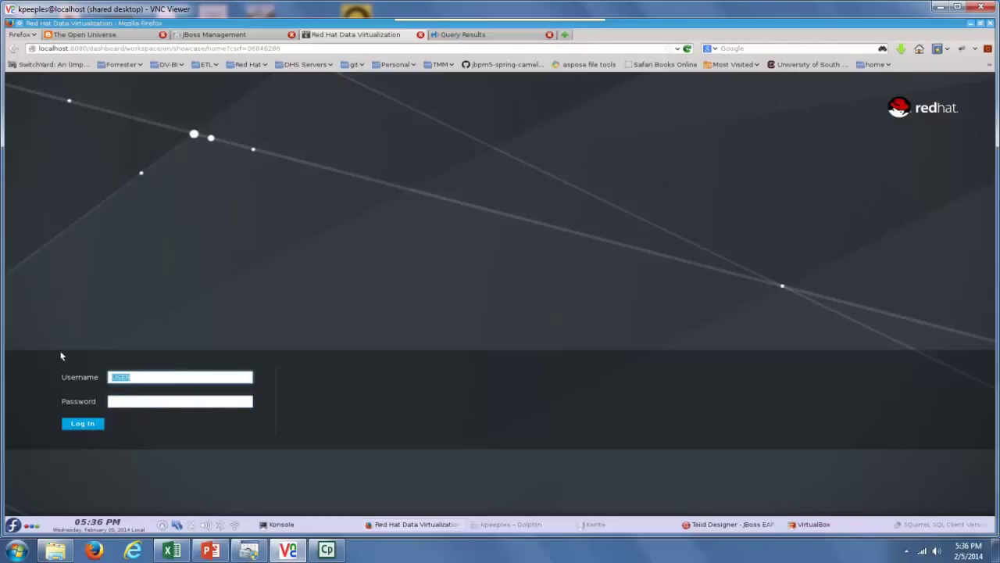
pyautogui.click(179, 400)
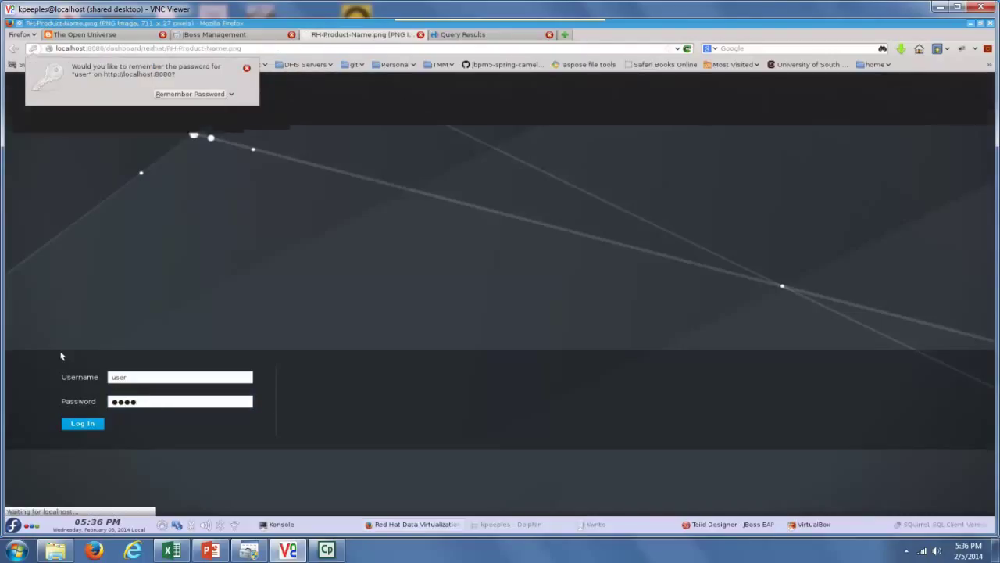
pyautogui.click(81, 422)
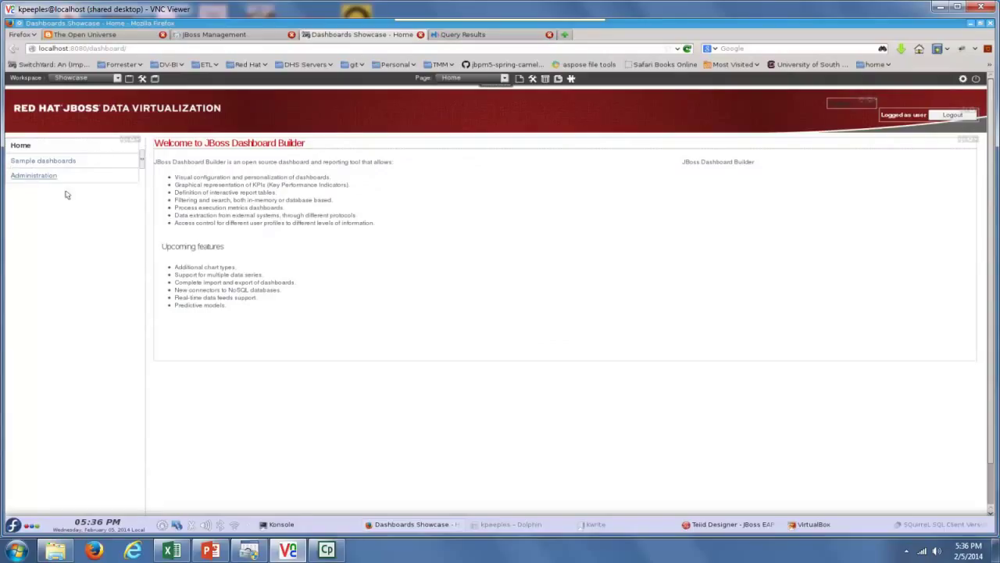
# Step: Review the HiveTestVDB external connection and the data providers list, then return to Sample Dashboards
pyautogui.click(35, 175)
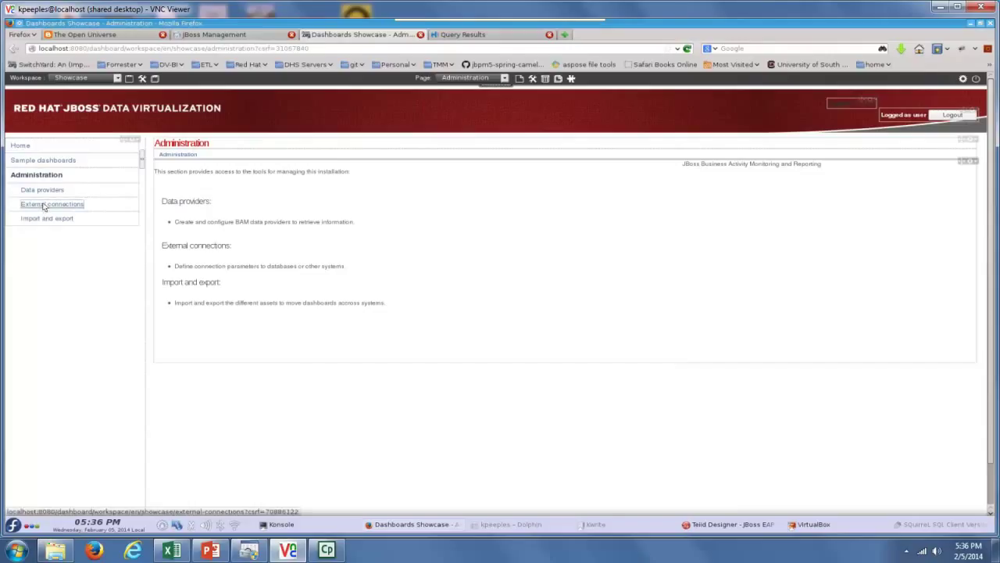
pyautogui.click(51, 203)
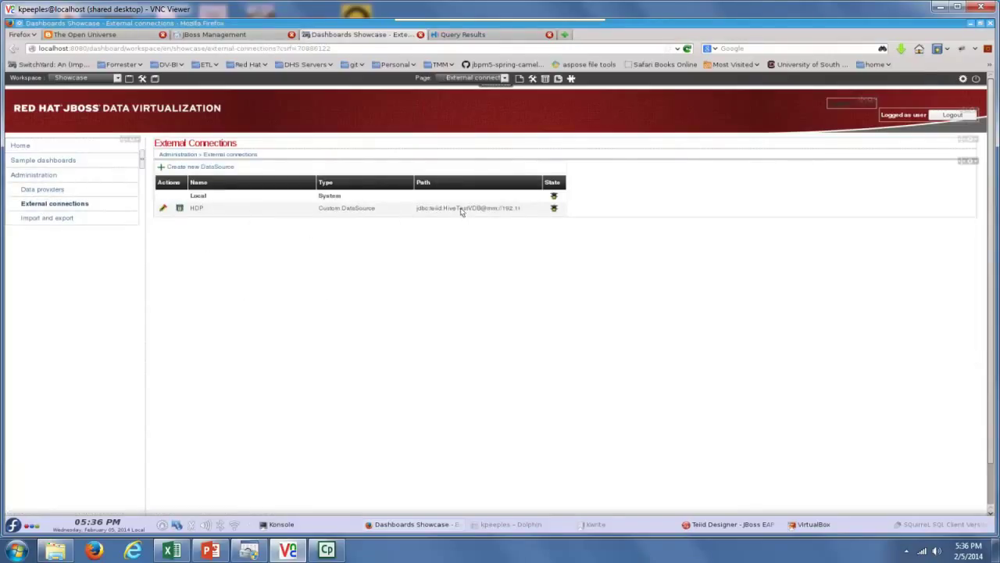
pyautogui.moveTo(175, 244)
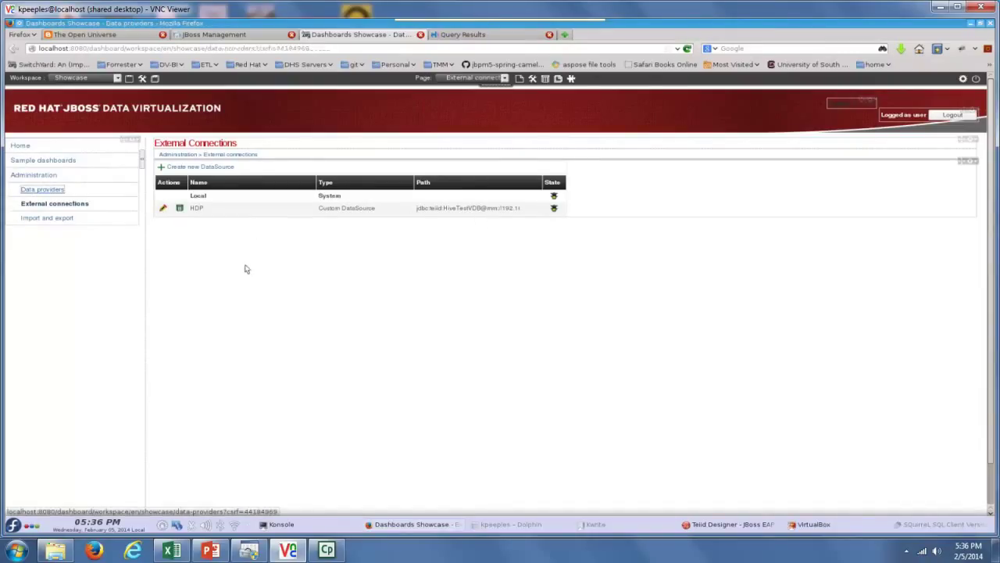
pyautogui.click(43, 189)
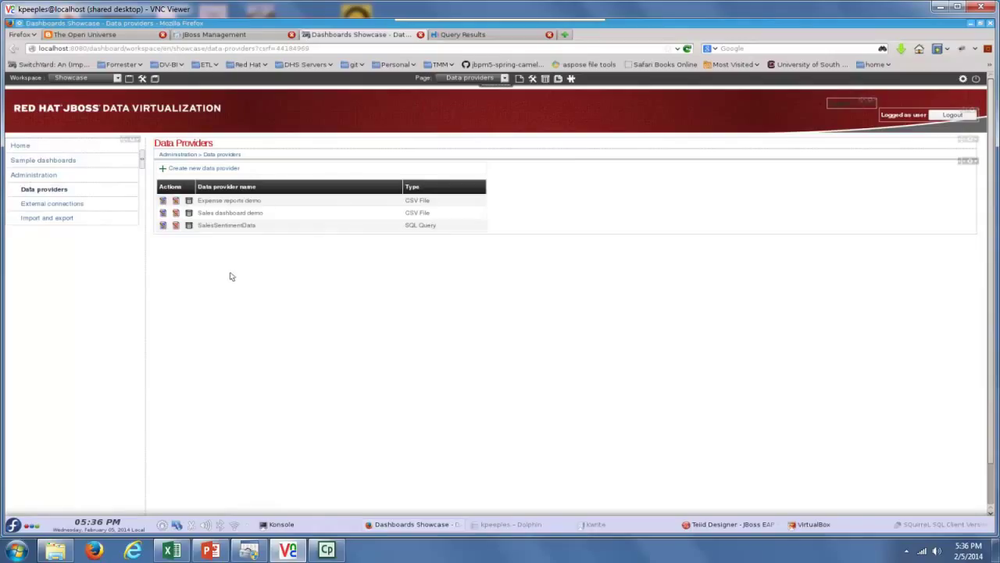
pyautogui.moveTo(492, 119)
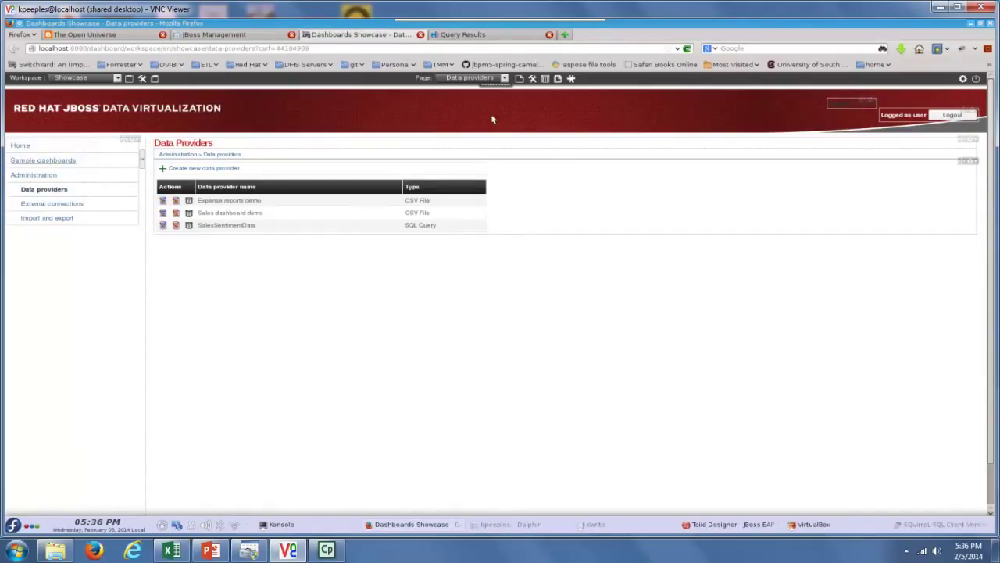
pyautogui.click(504, 78)
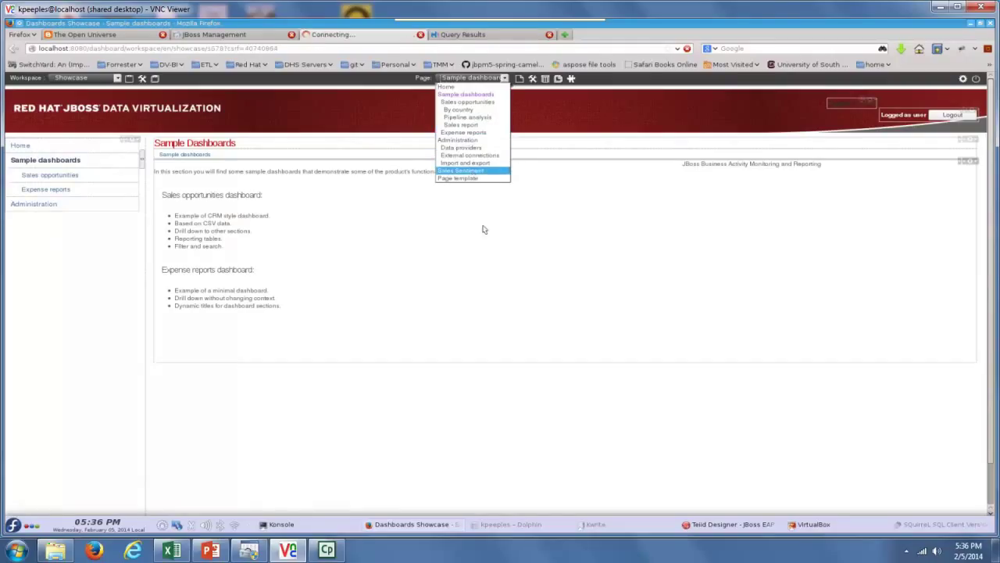
# Step: Show the Sales Sentiment country table and confirm its panel uses the SalesSentimentData provider
pyautogui.click(460, 170)
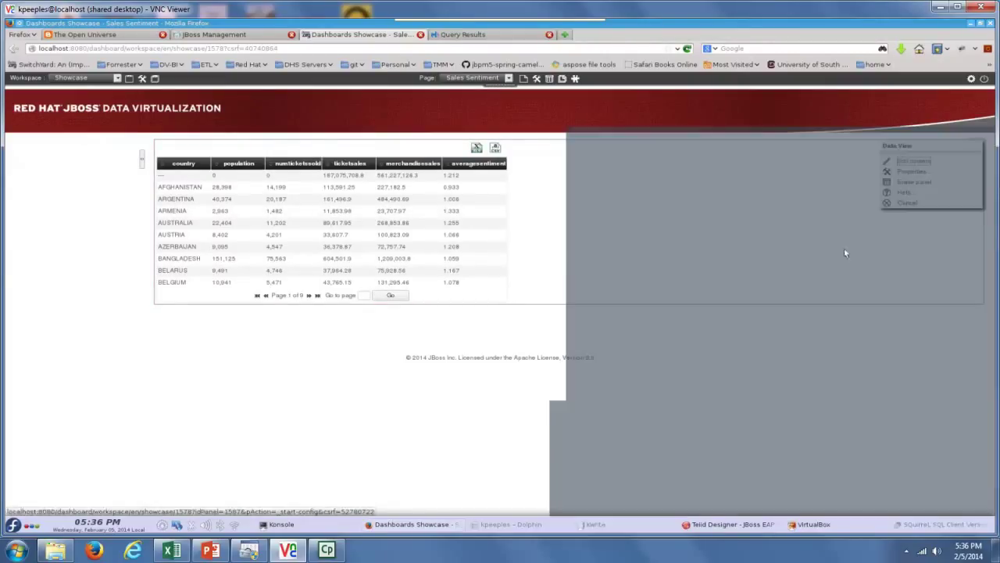
pyautogui.click(915, 161)
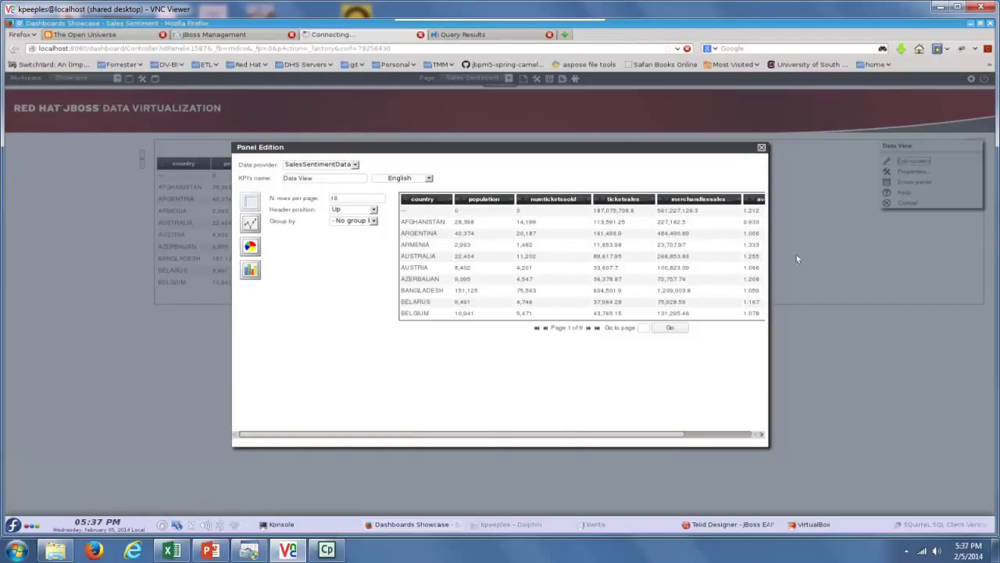
pyautogui.click(760, 147)
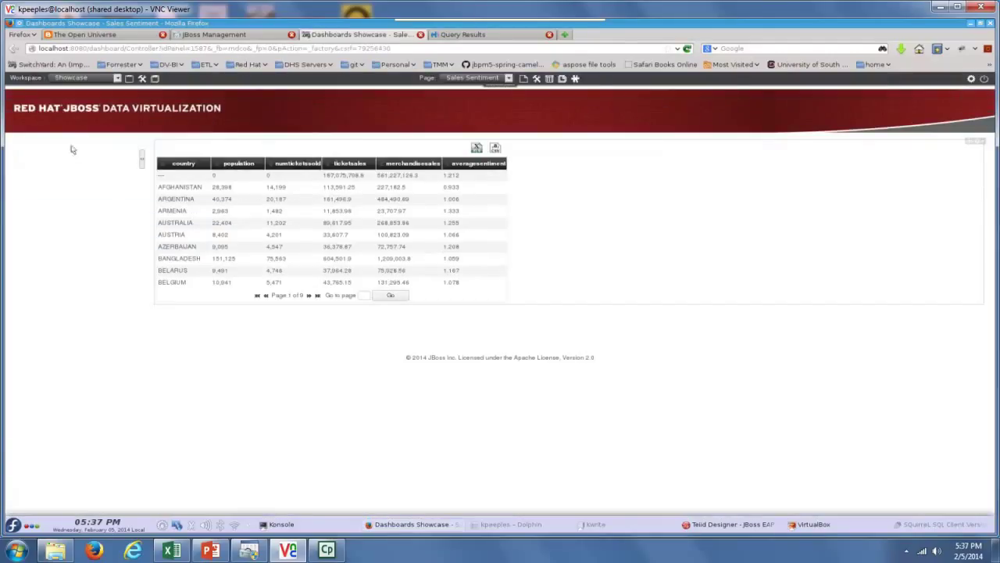
pyautogui.moveTo(288, 234)
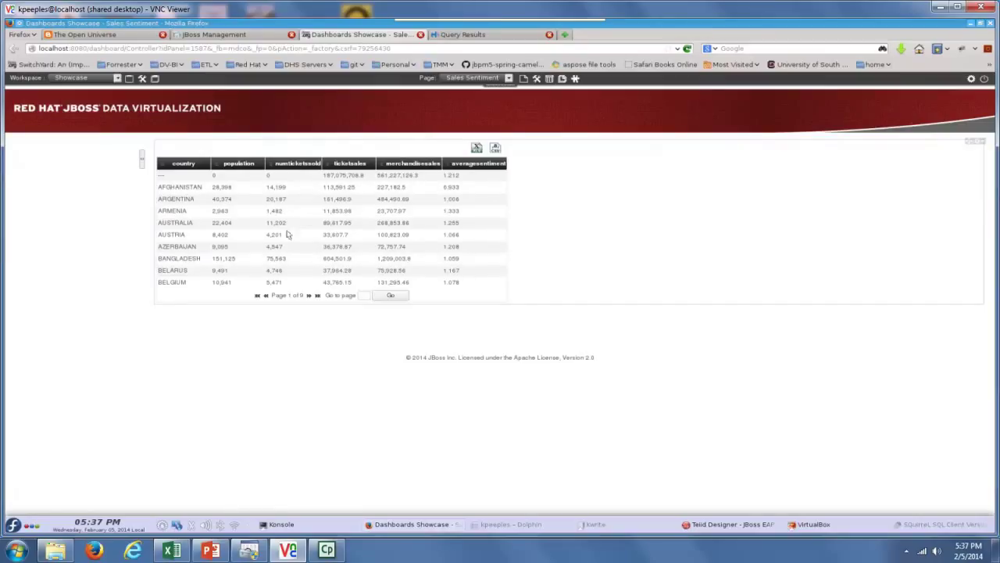
pyautogui.moveTo(617, 259)
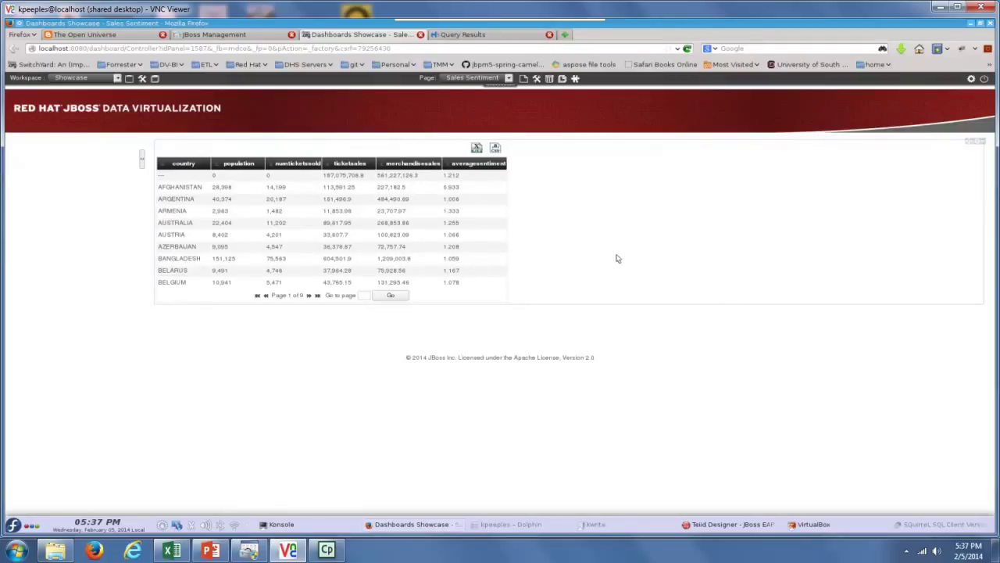
# Step: Switch to the Sample dashboards page and show the Sales opportunities dashboard charts
pyautogui.click(507, 78)
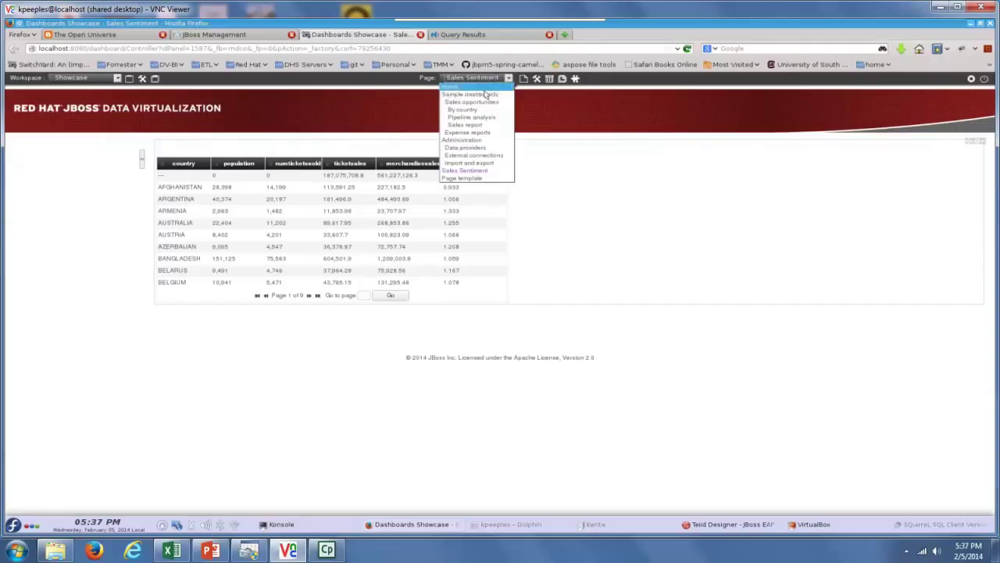
pyautogui.click(469, 94)
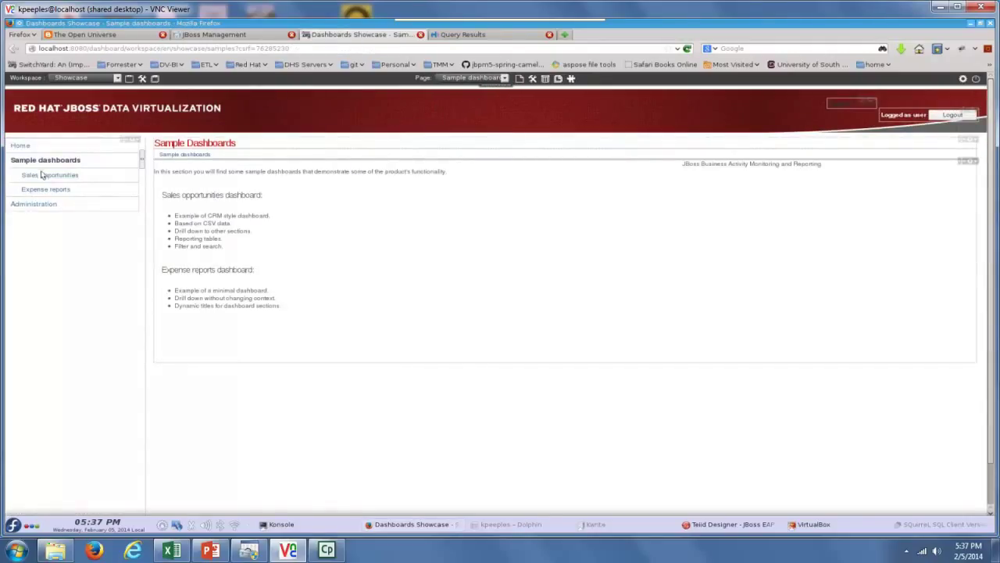
pyautogui.click(50, 175)
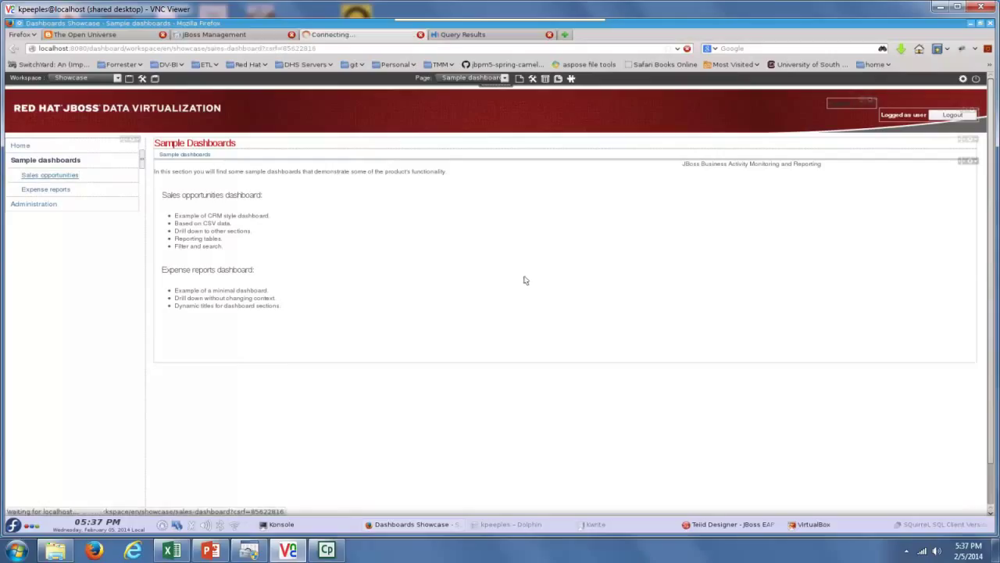
pyautogui.click(50, 175)
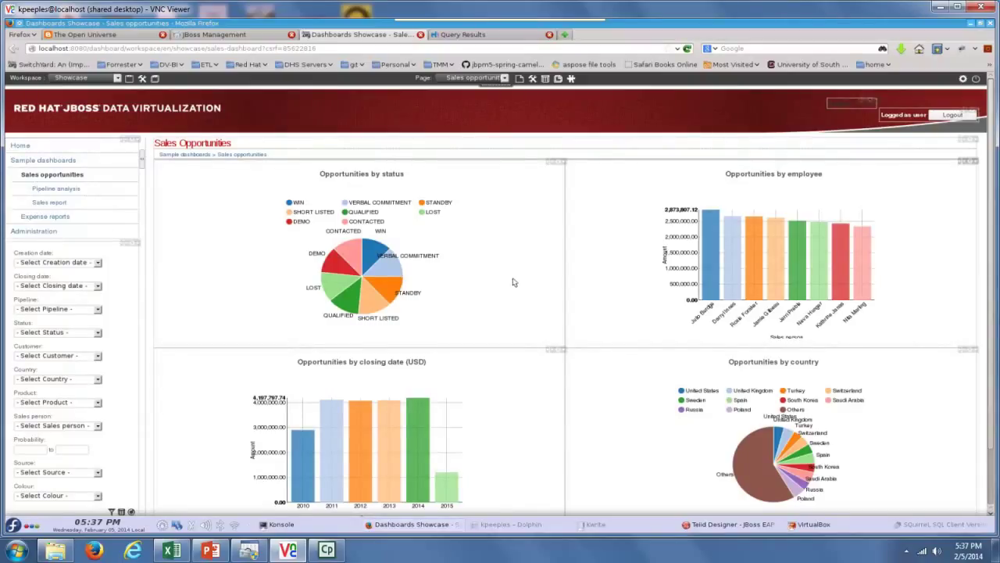
pyautogui.moveTo(472, 216)
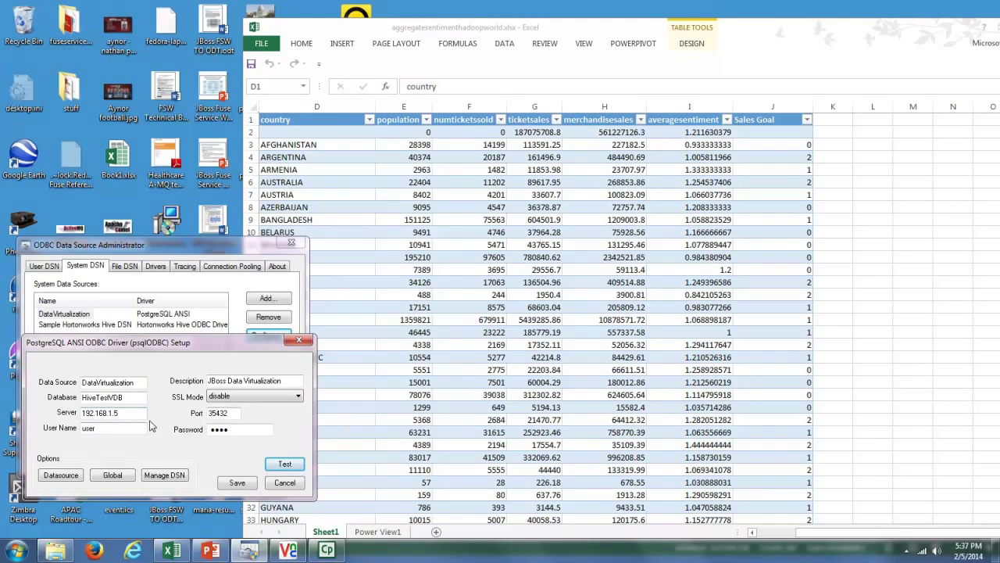
pyautogui.moveTo(162, 350)
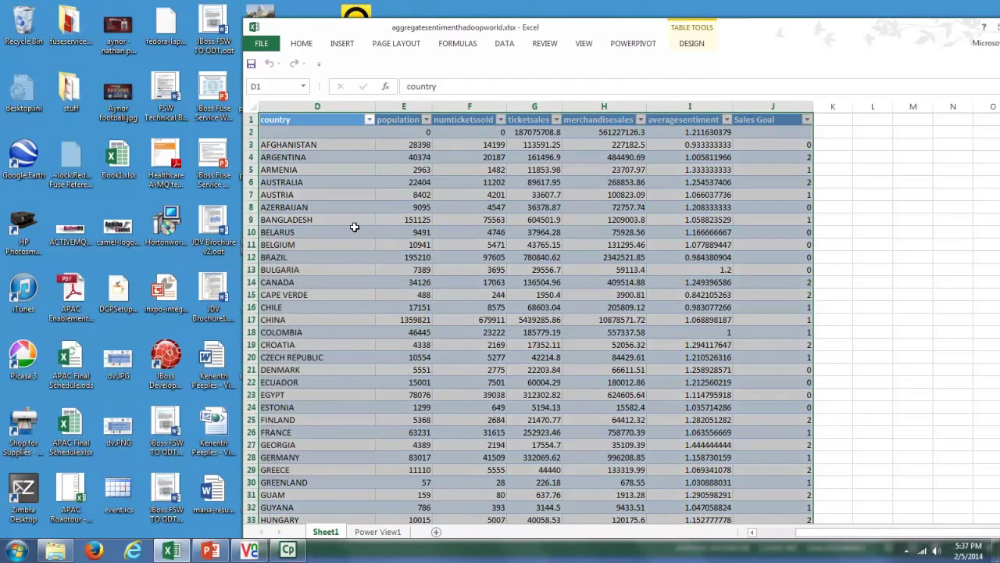
pyautogui.moveTo(569, 31)
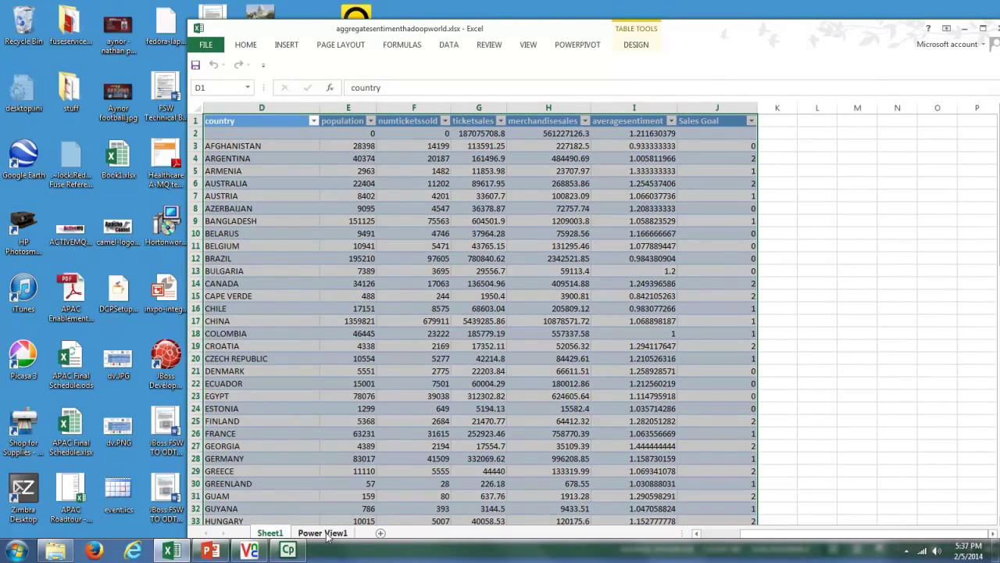
# Step: Compare the Sheet1 data with the Power View1 map of tickets sold per country
pyautogui.click(322, 531)
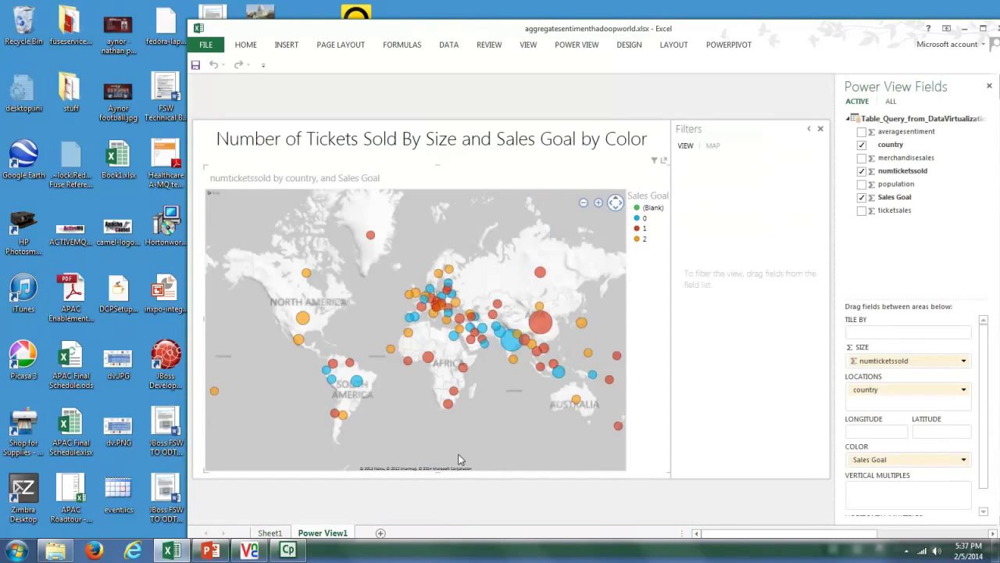
pyautogui.click(269, 532)
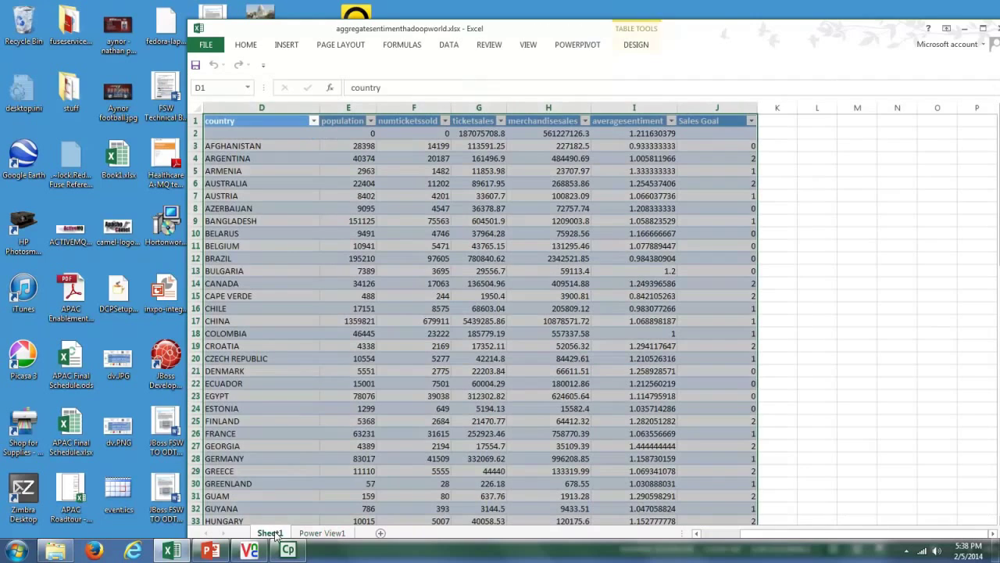
pyautogui.moveTo(508, 456)
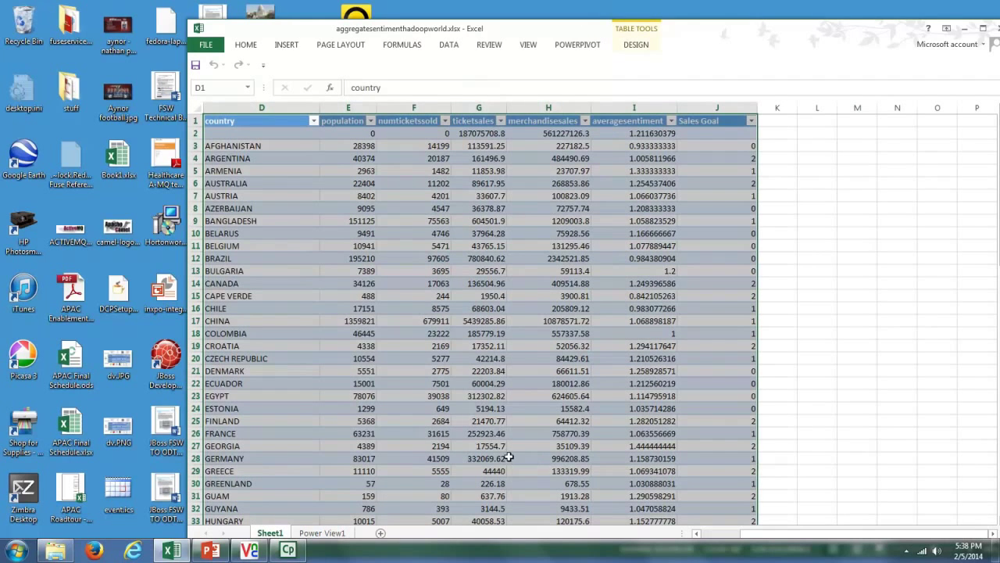
pyautogui.click(322, 532)
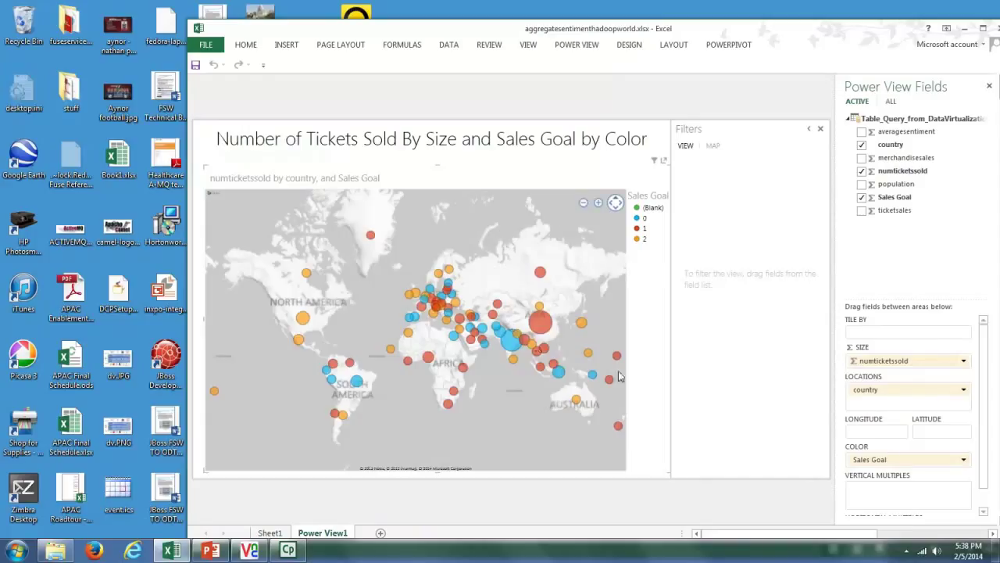
pyautogui.moveTo(476, 343)
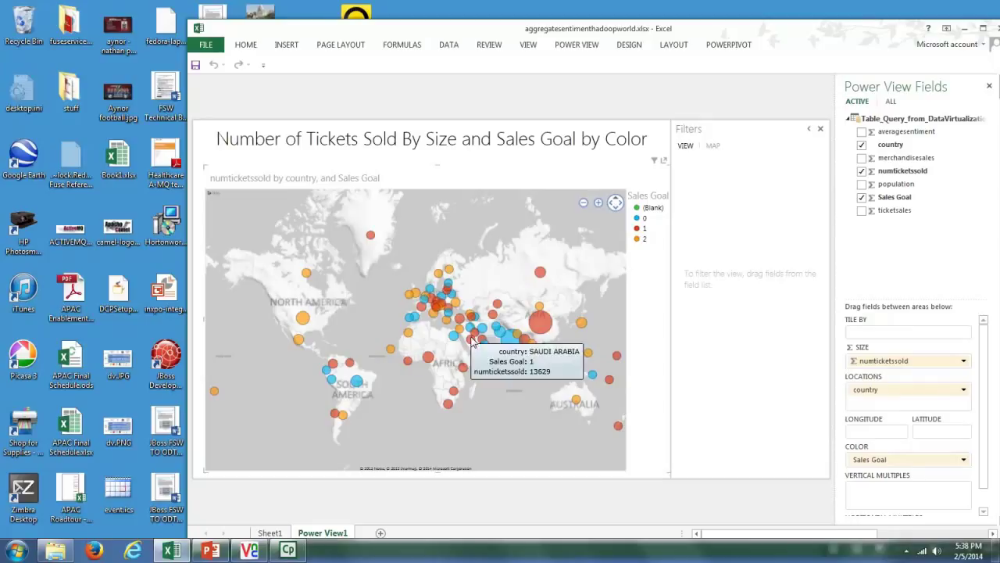
pyautogui.moveTo(635, 240)
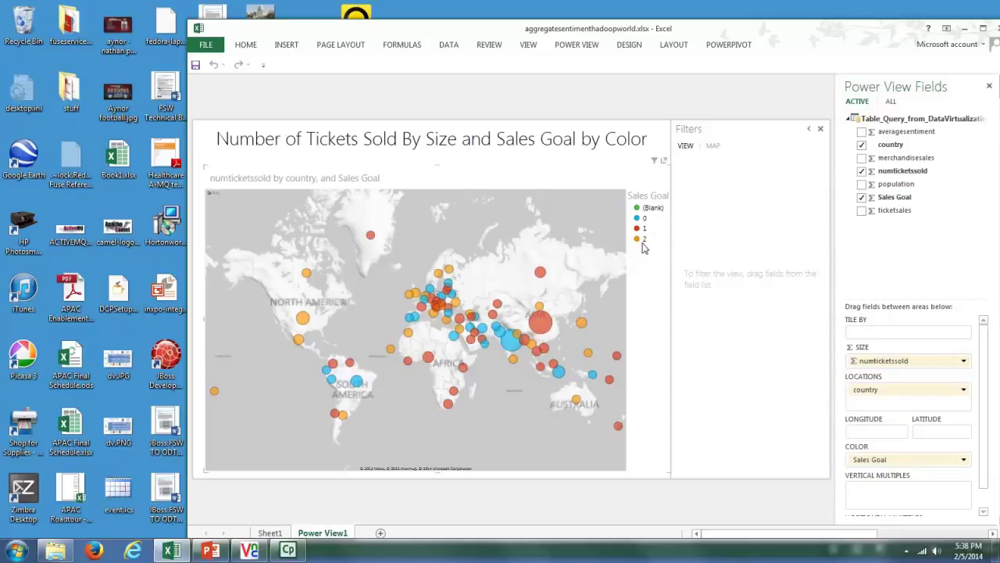
pyautogui.moveTo(657, 236)
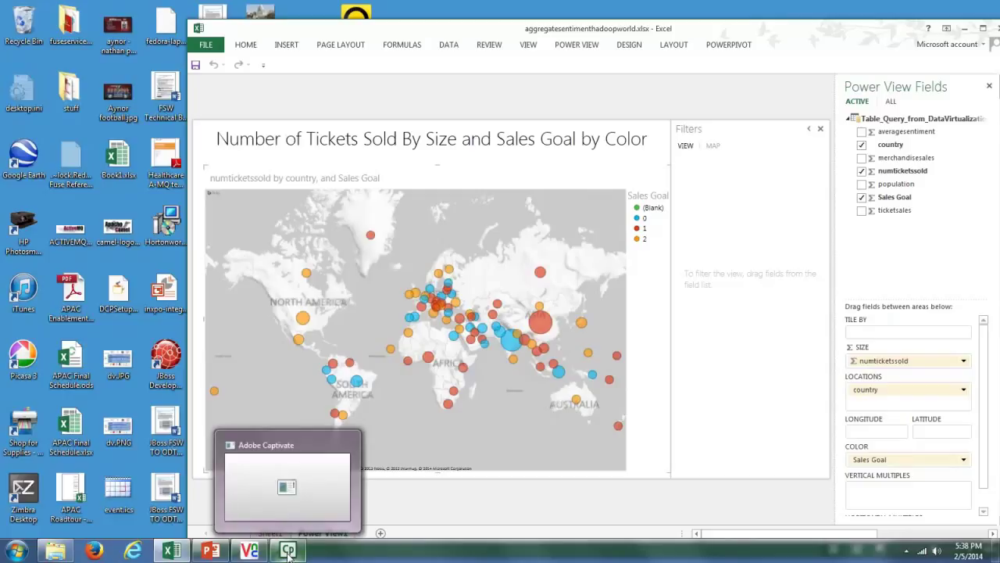
pyautogui.moveTo(289, 554)
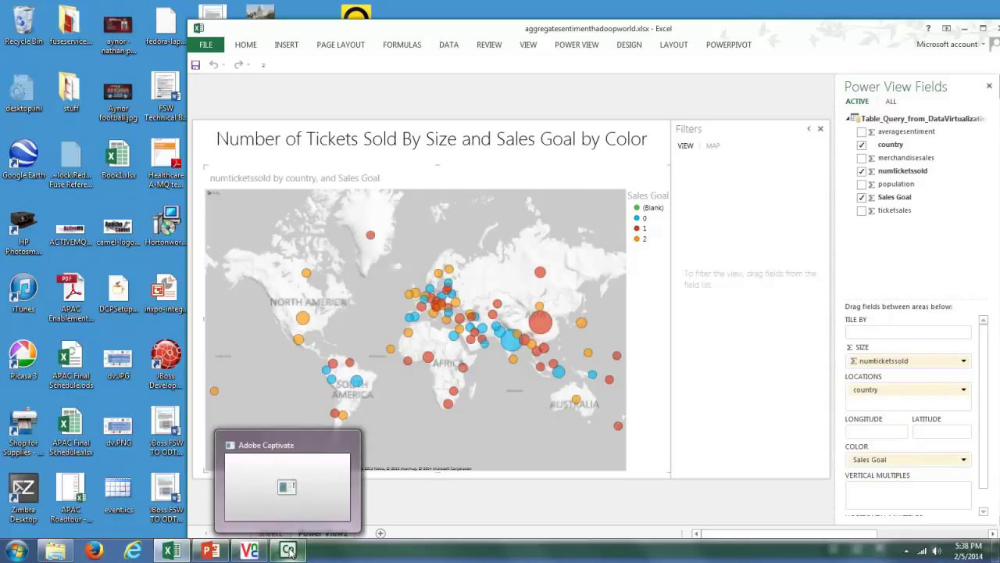